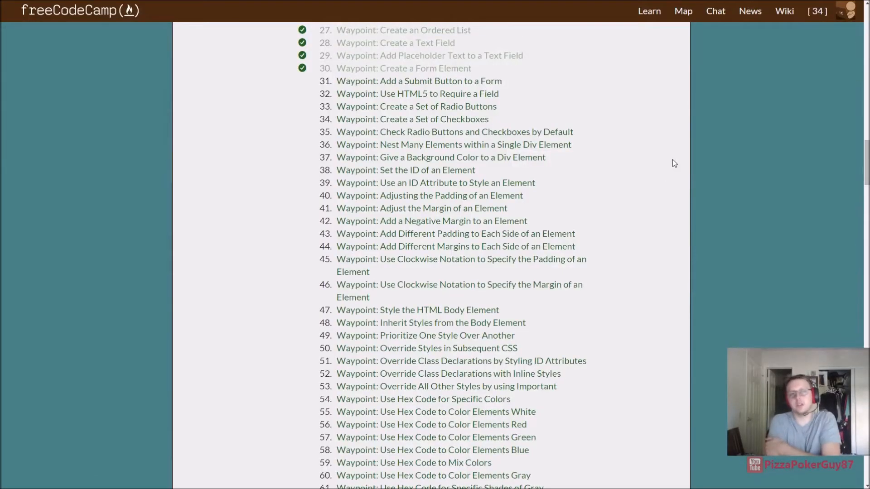
mouse_move(567, 123)
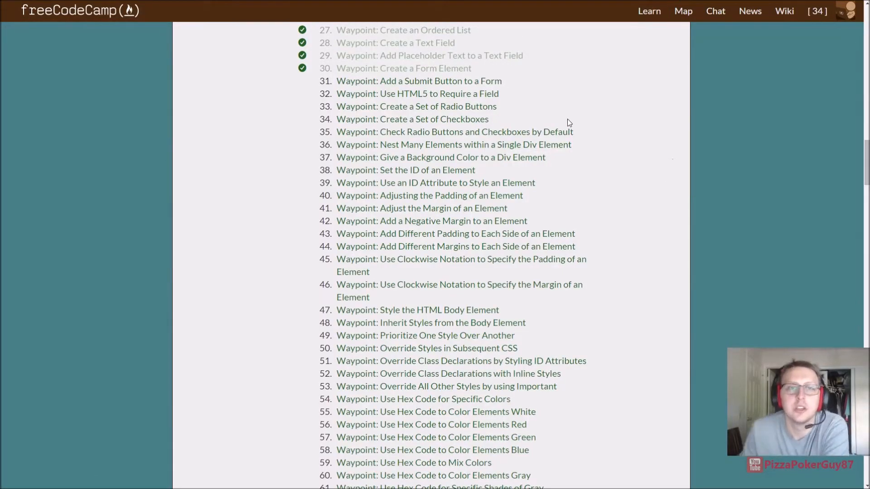
Step: Open waypoint 31 'Add a Submit Button to a Form', pass its tests and submit
scroll("up", 3)
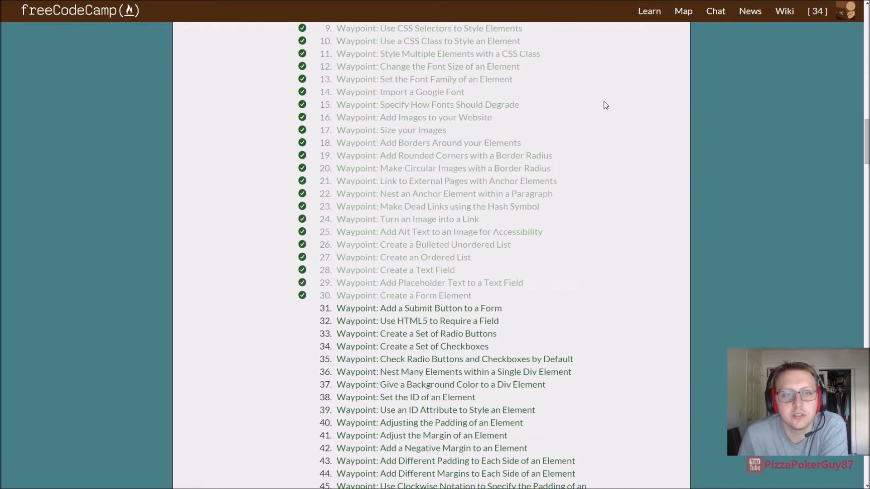
scroll("down", 3)
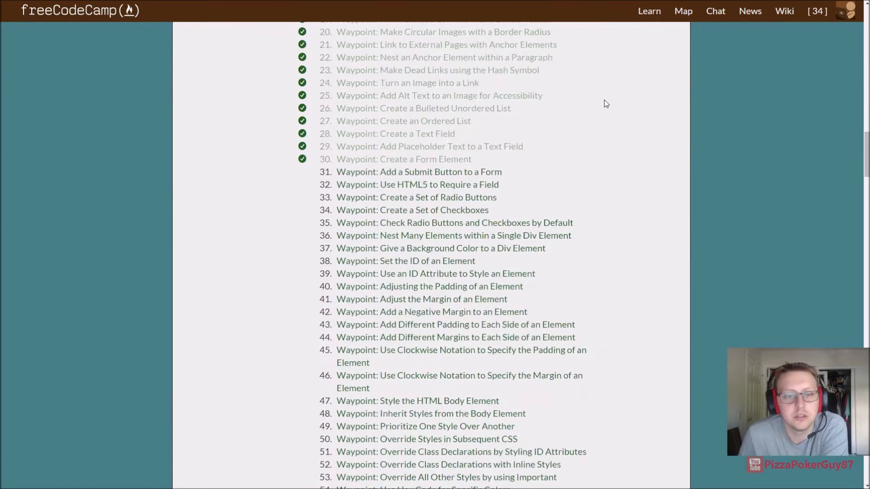
mouse_move(418, 172)
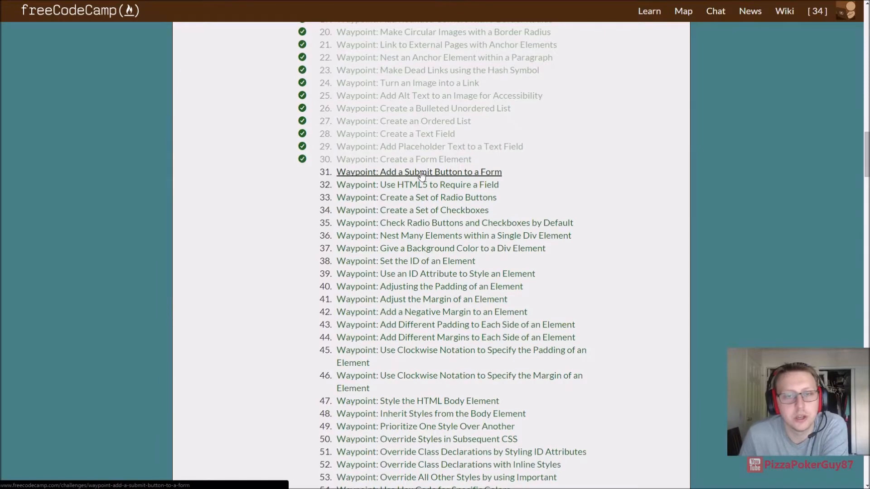
left_click(418, 172)
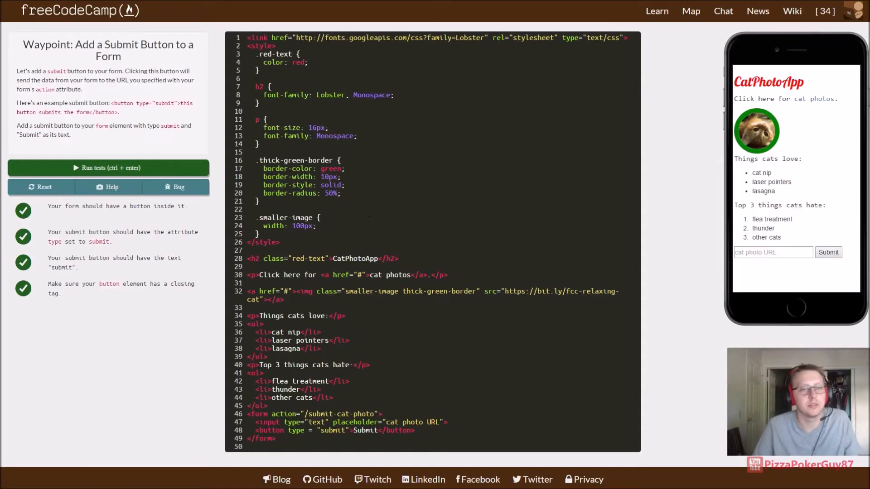
left_click(108, 167)
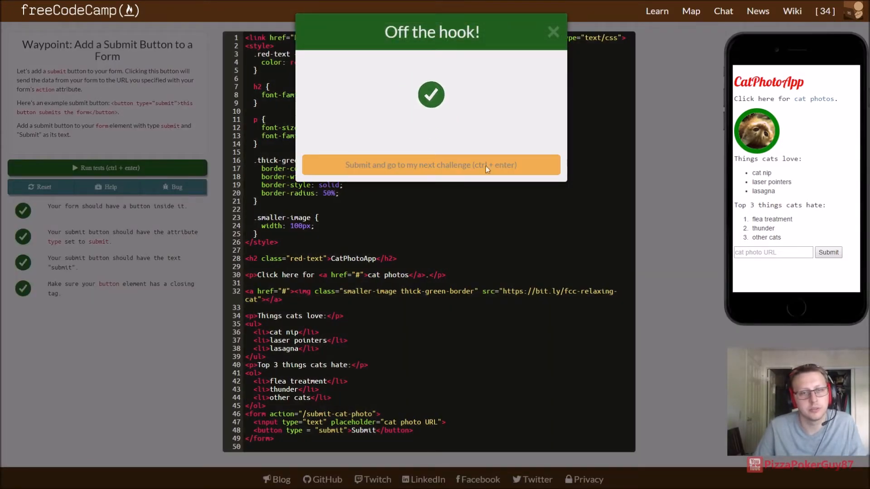
left_click(431, 165)
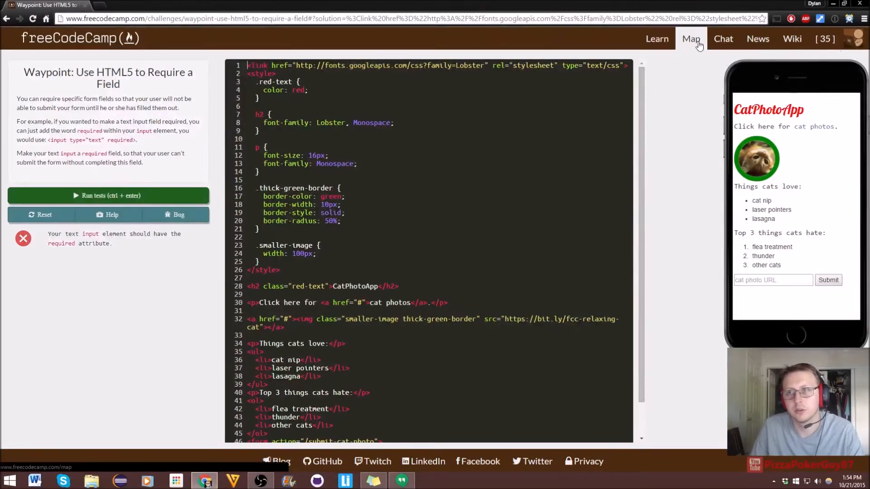
left_click(690, 39)
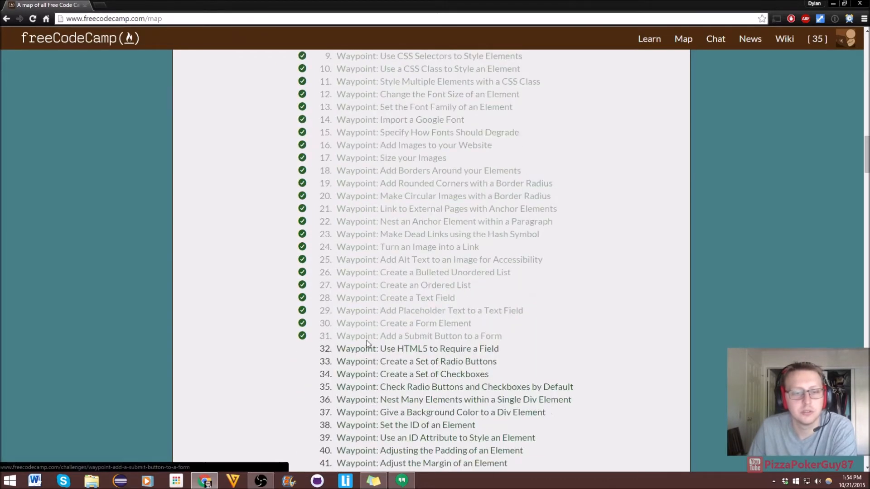
left_click(417, 348)
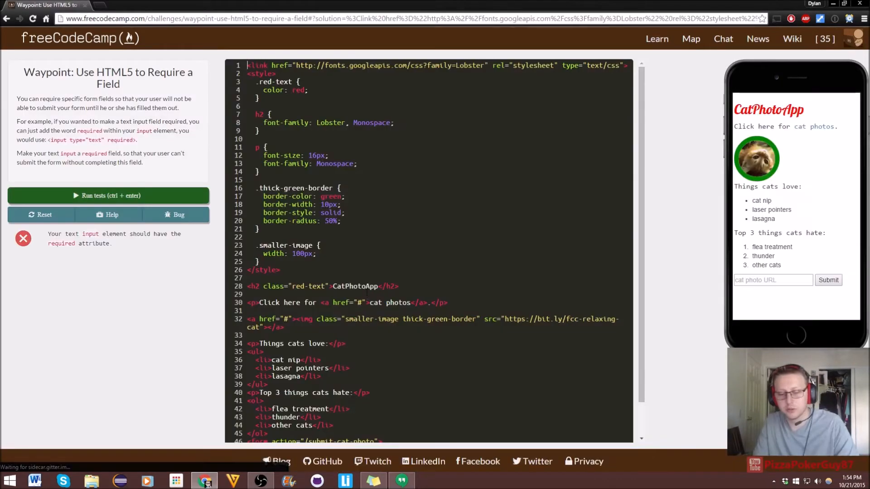
key("F11")
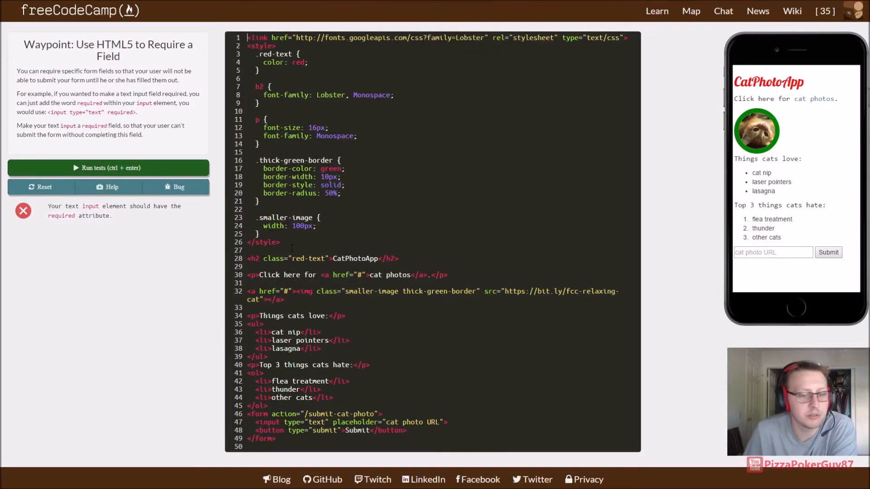
mouse_move(217, 244)
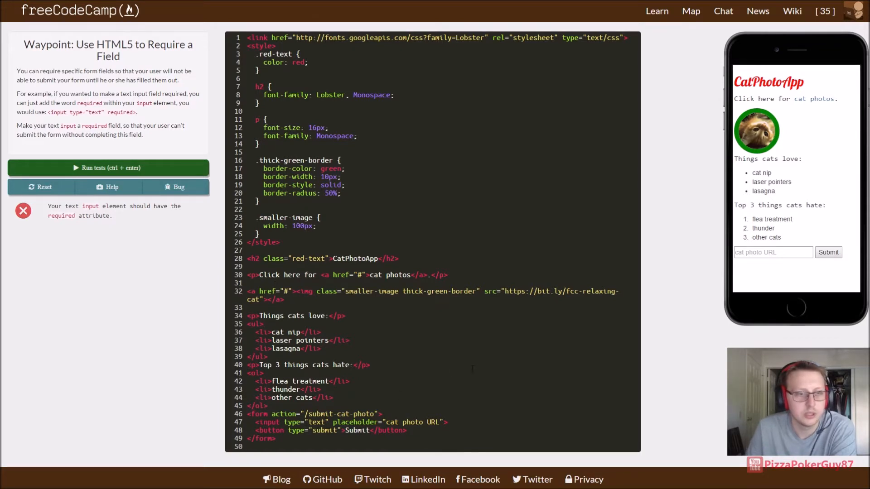
Step: Add the required attribute to the text input on line 47 and run the tests
left_click(330, 422)
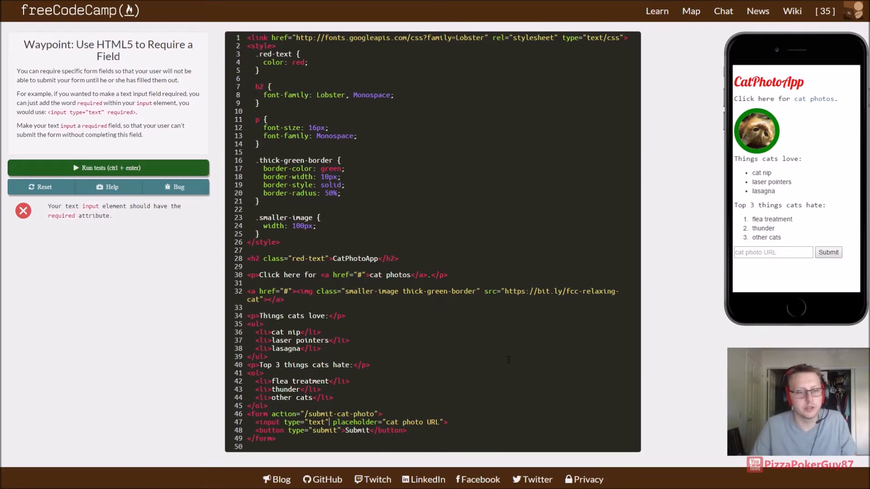
type("re")
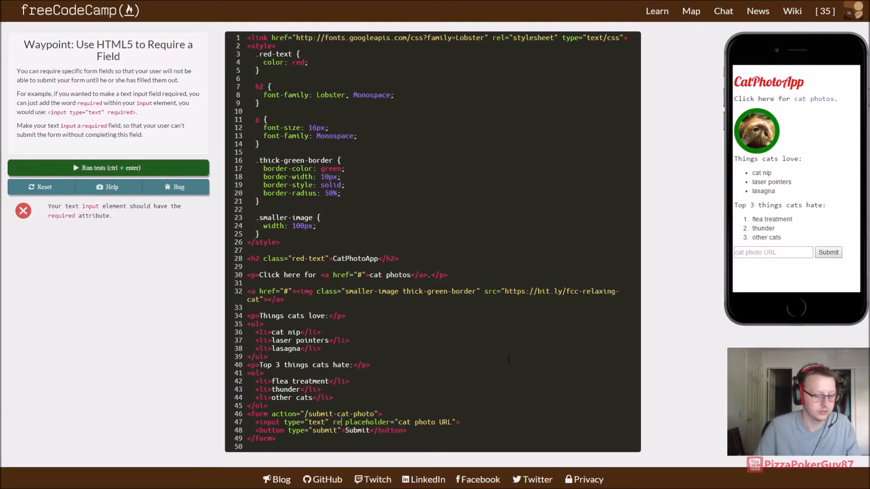
type("quired")
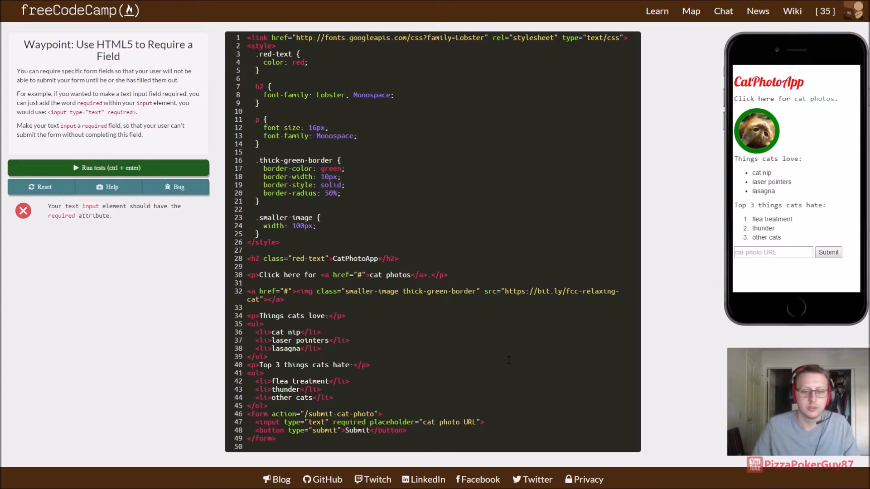
left_click(108, 167)
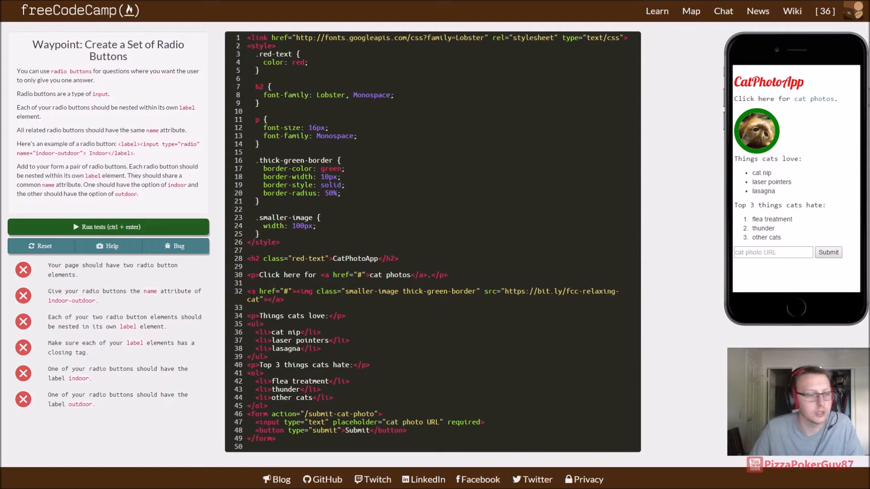
mouse_move(158, 227)
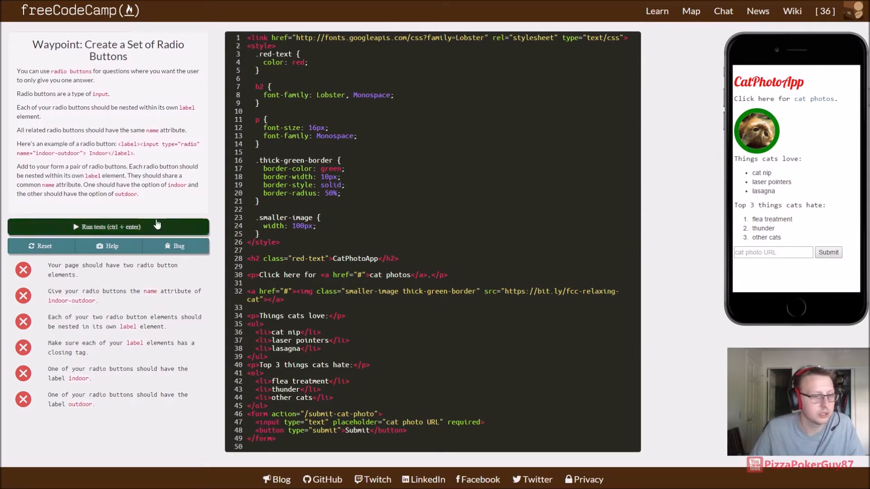
Step: Type <input type = "radio"> on a new line after the submit button
left_click_drag(116, 147, 139, 193)
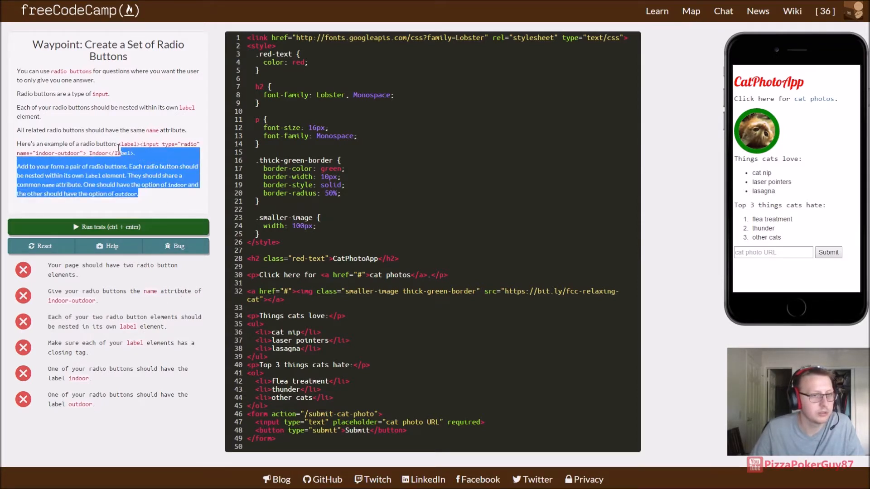
left_click(135, 153)
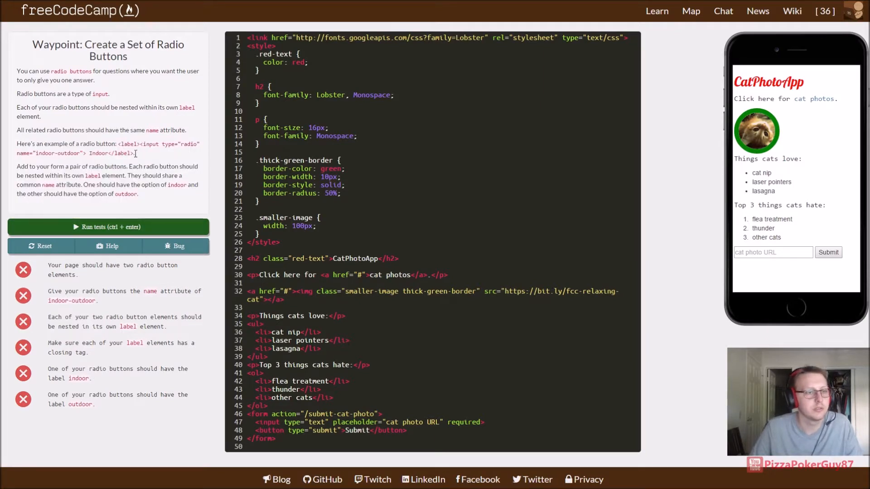
mouse_move(136, 154)
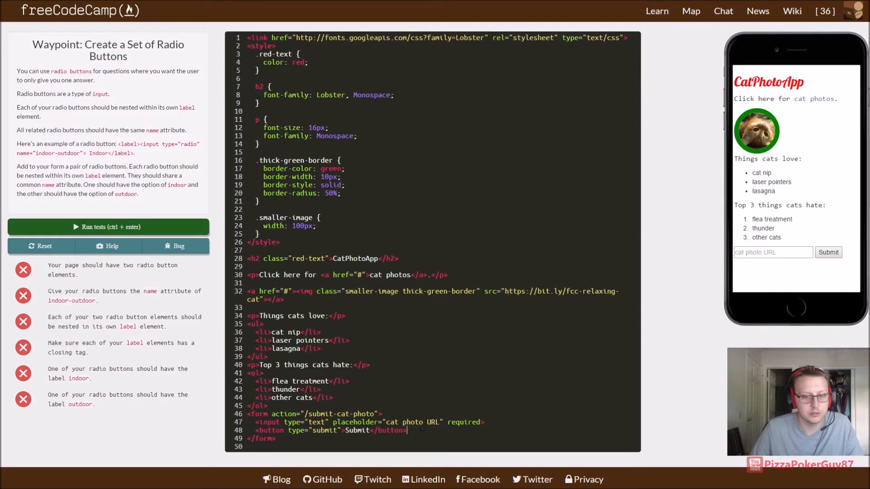
key("enter")
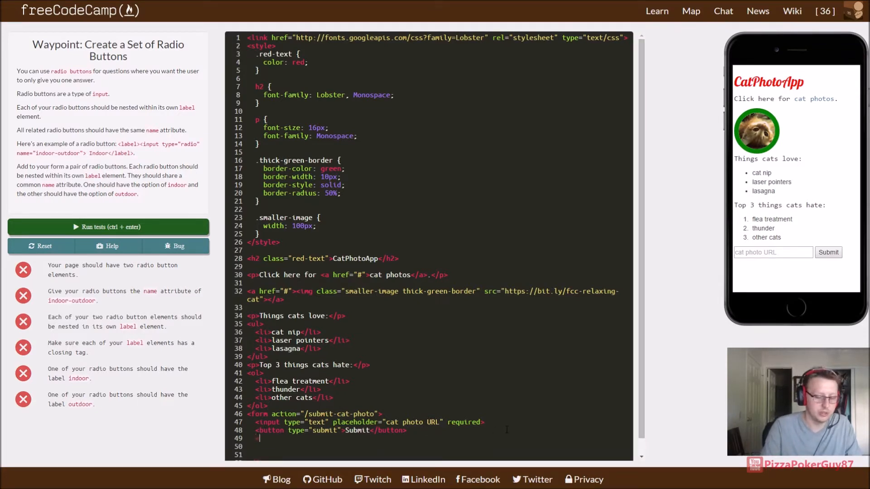
type("<inpu")
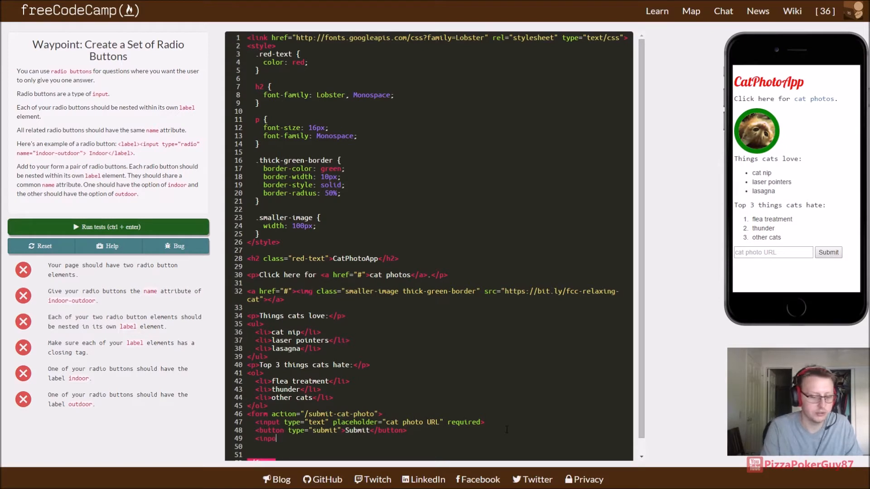
type("type =")
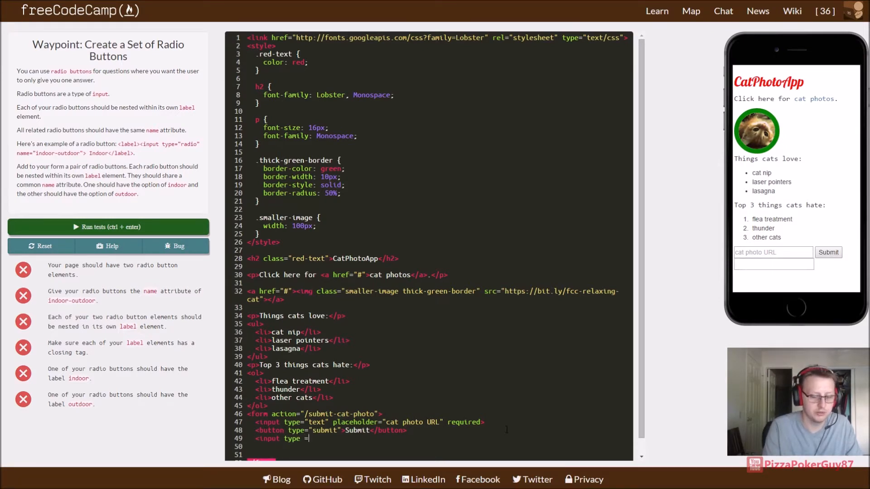
type("\"rad\"")
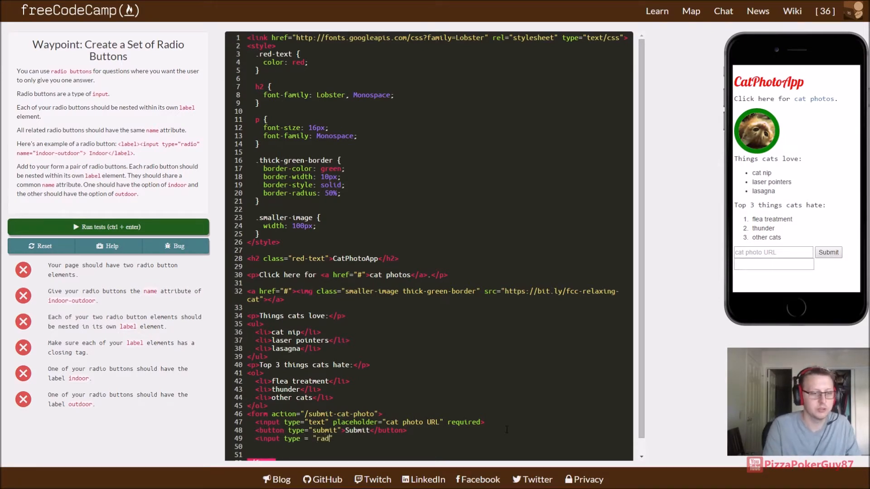
type("io\">")
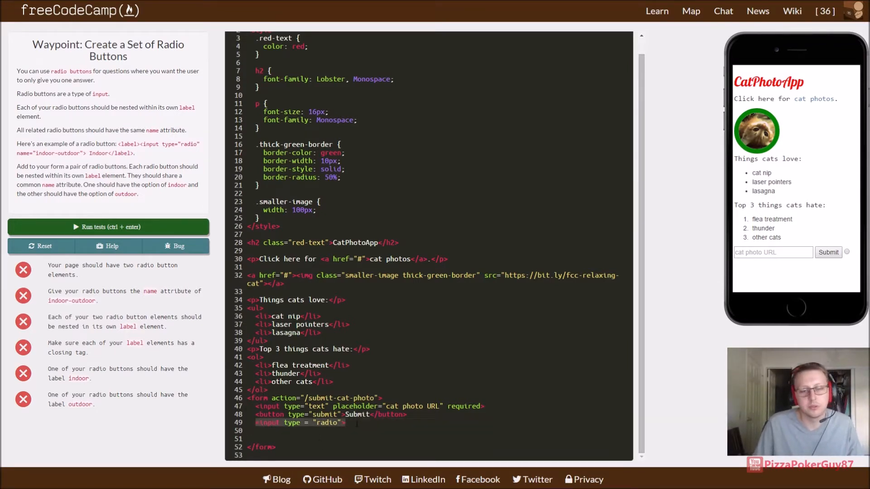
Step: Name the radio input indoor-outdoor and add a second identical radio input below it
key("Return")
type("<input type = \"radio\">")
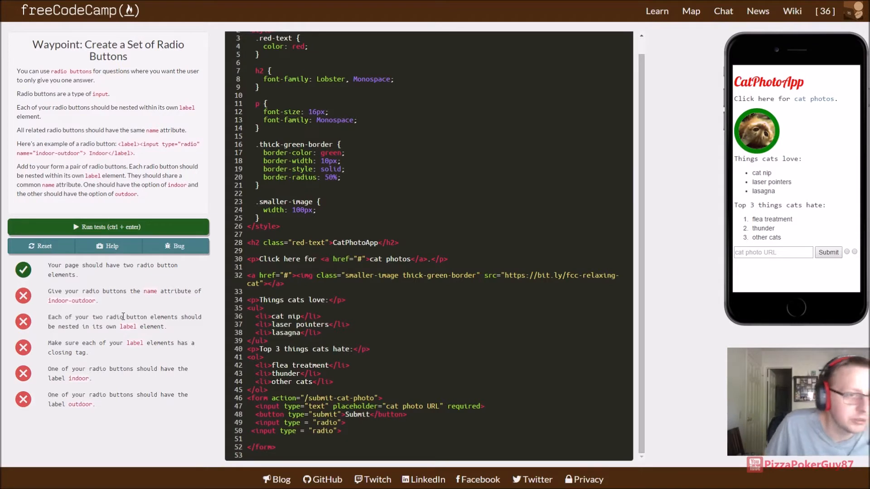
mouse_move(168, 142)
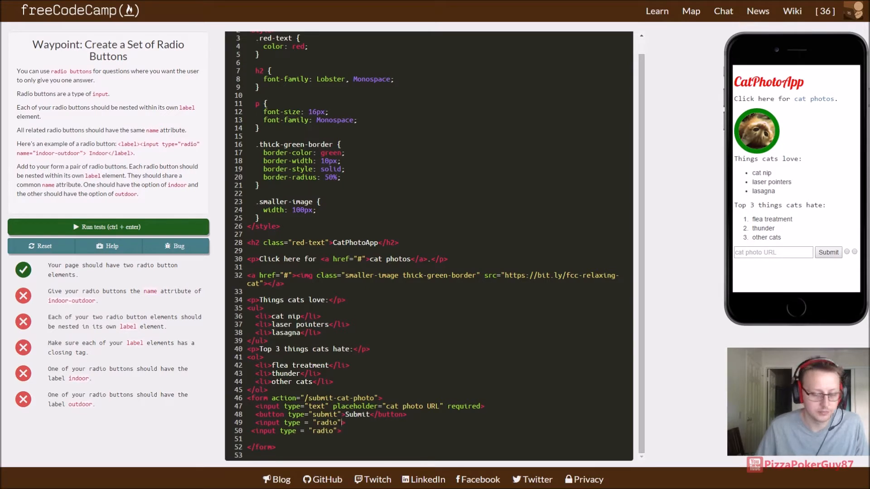
type("name =\"i")
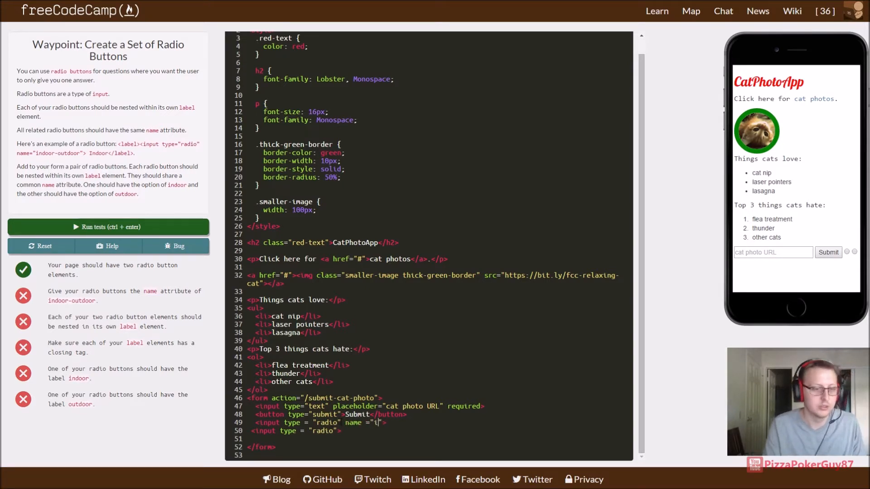
type("ndoor-ou")
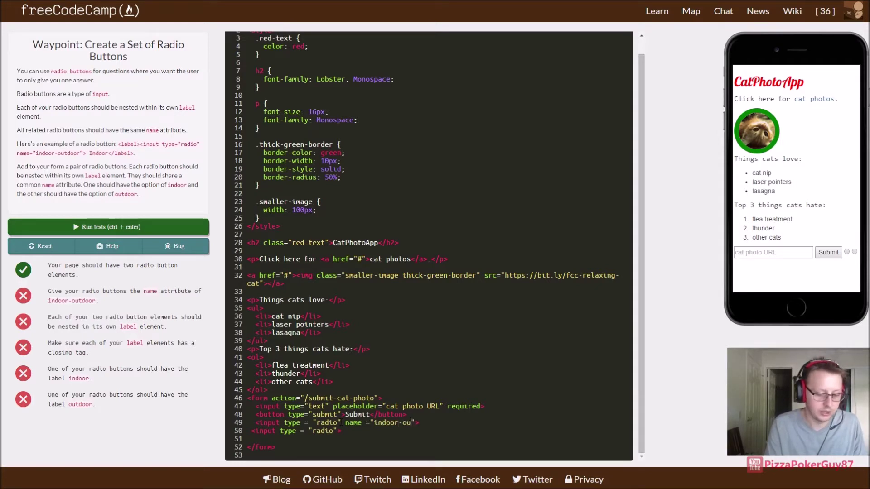
type("tdoor")
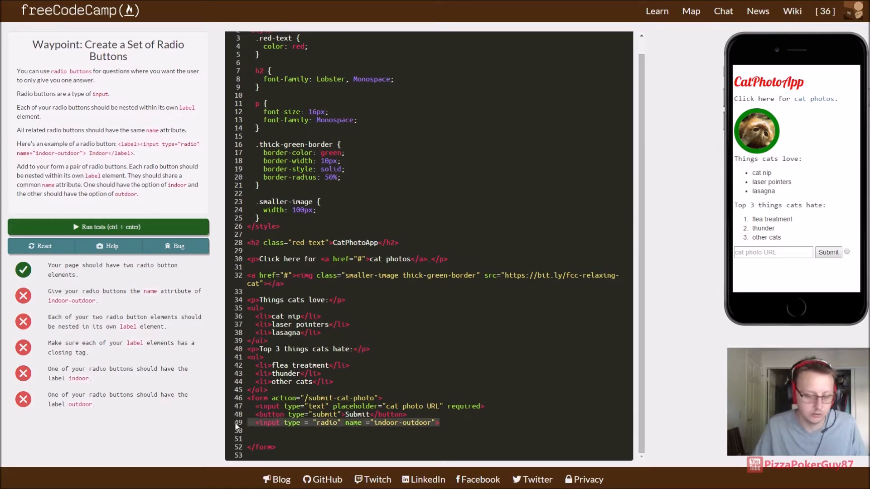
type("<input type = \"radio\" name =\"indoor-outdoor\">")
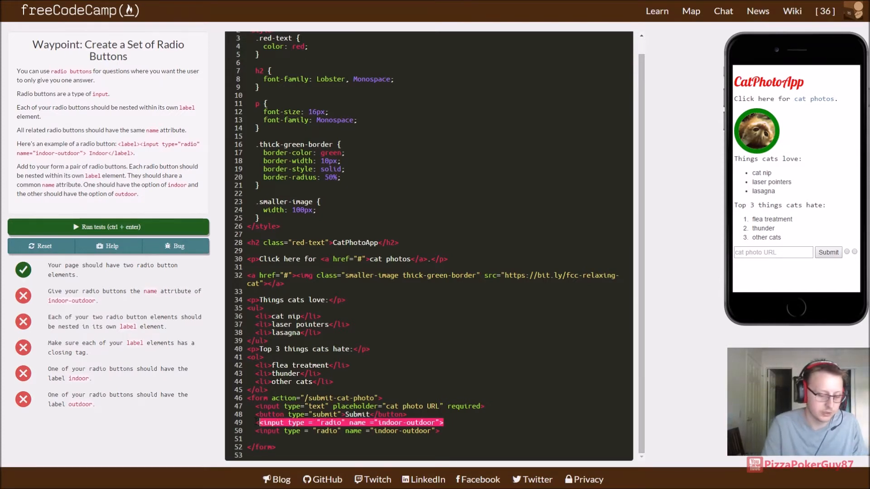
Step: Wrap the radio inputs in indoor and outdoor labels, pass the tests, and submit
type("<label>")
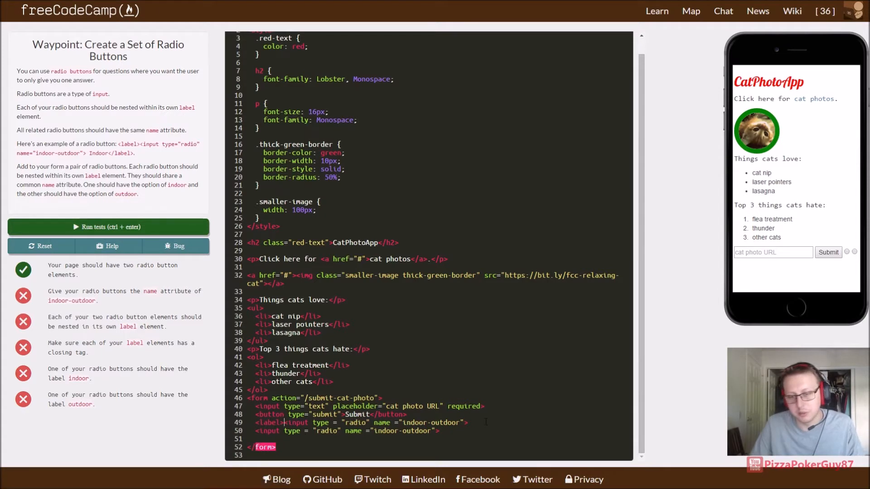
type("</Label>")
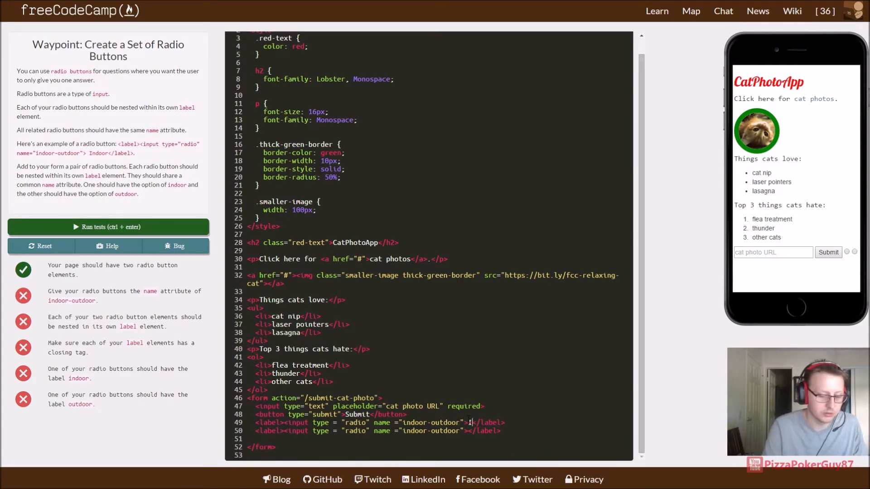
type("indoor")
left_click(378, 431)
type("outdoor")
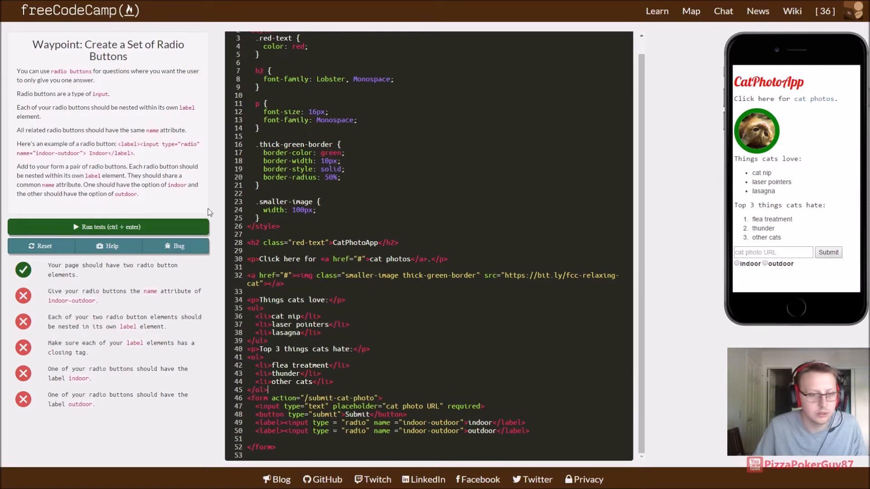
left_click(108, 226)
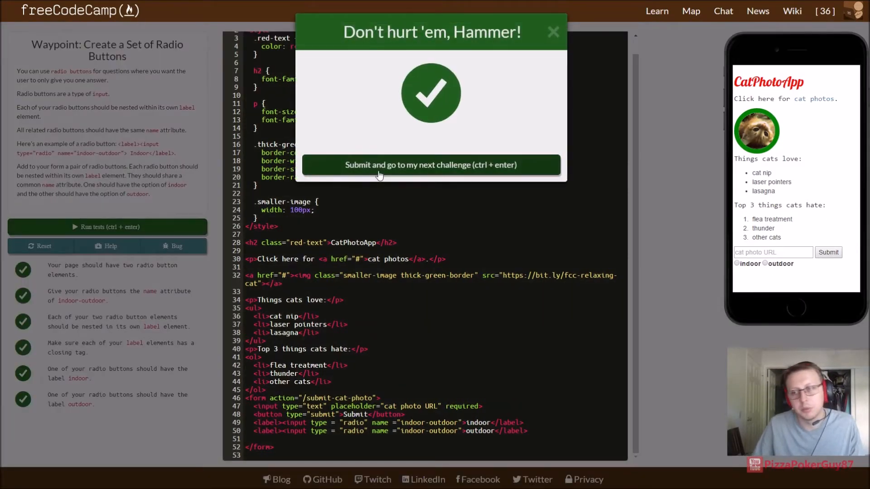
mouse_move(457, 150)
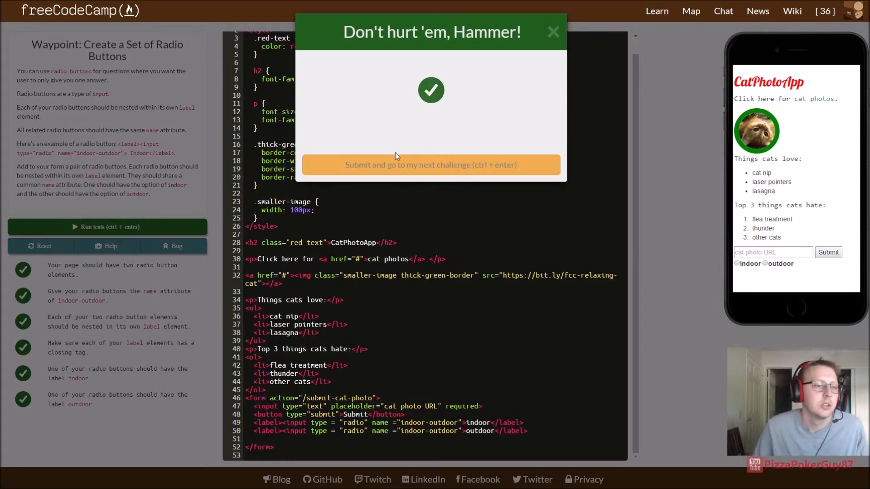
left_click(431, 165)
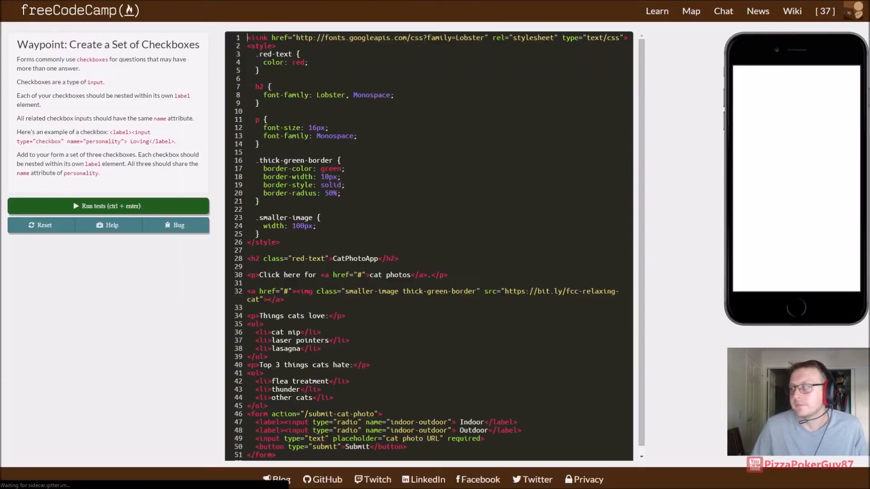
Step: Add labelled 'Loving' checkboxes named personality, pass the tests, and submit
left_click(108, 205)
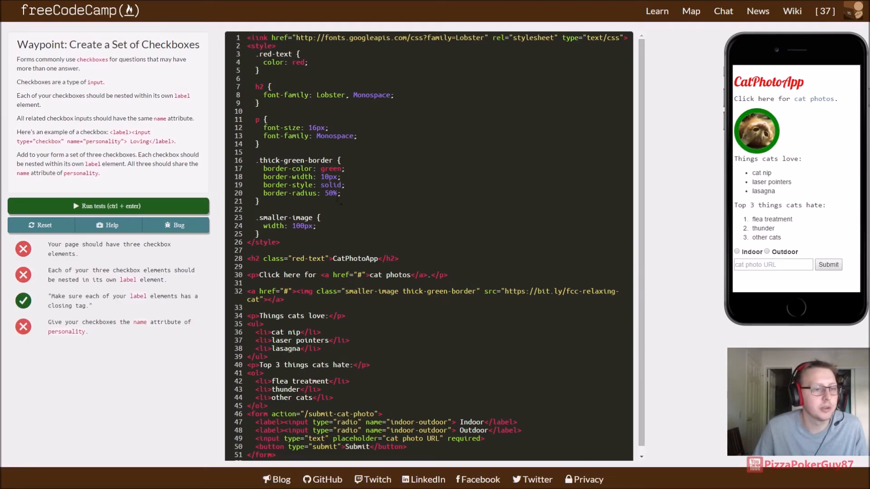
mouse_move(173, 140)
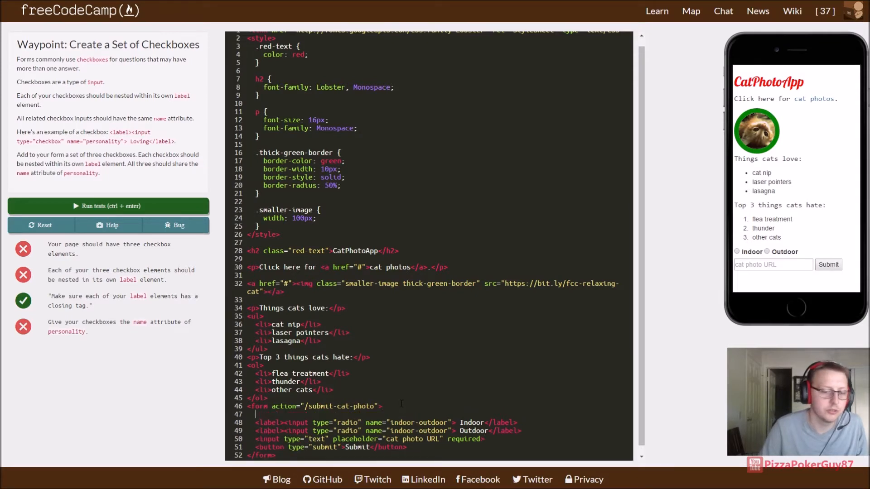
key("Enter")
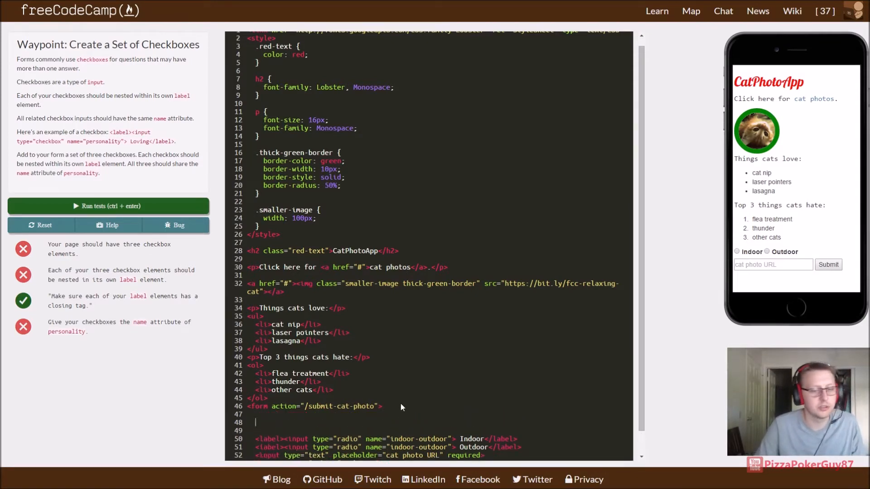
type("<label><input type=\"checkbox\" name=\"personality\"> Loving</label>.")
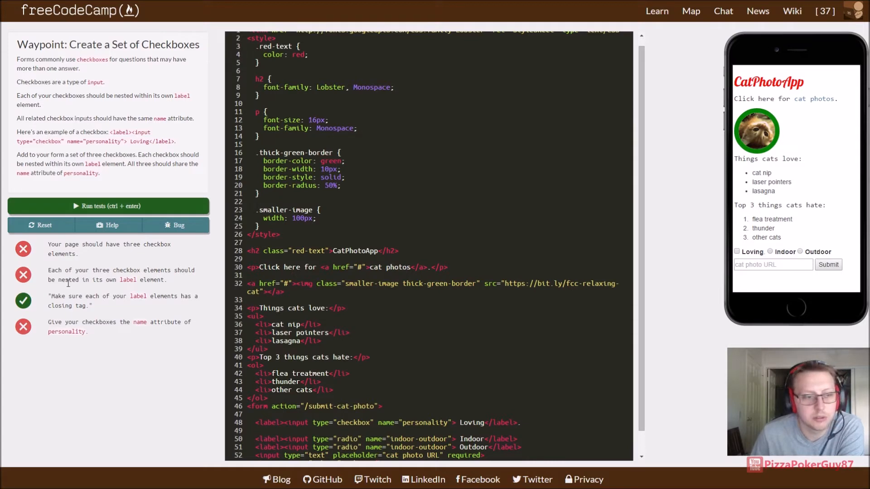
mouse_move(151, 288)
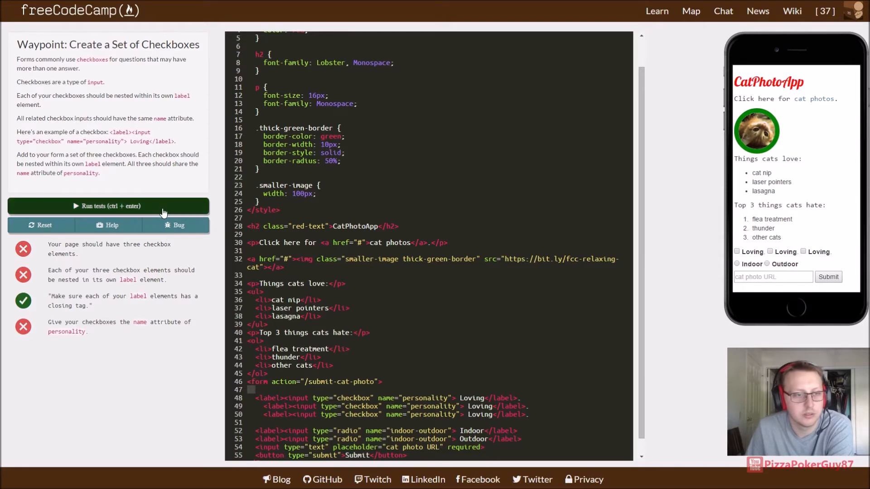
left_click(108, 205)
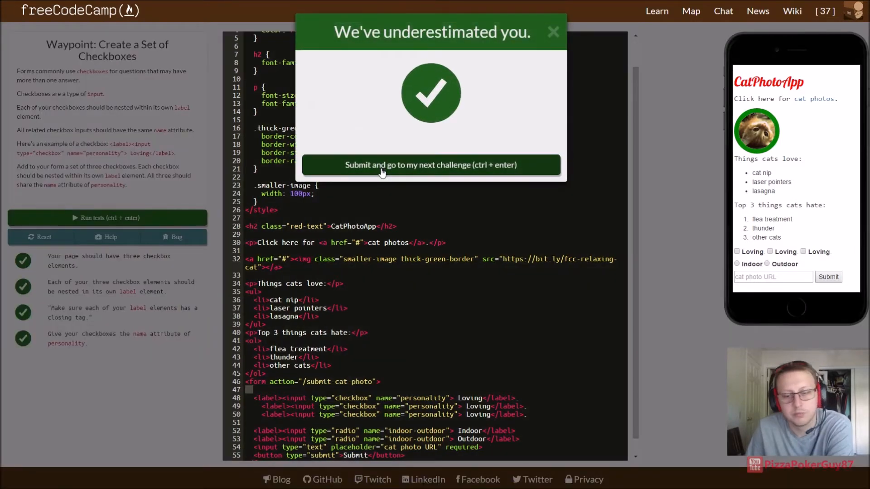
mouse_move(840, 251)
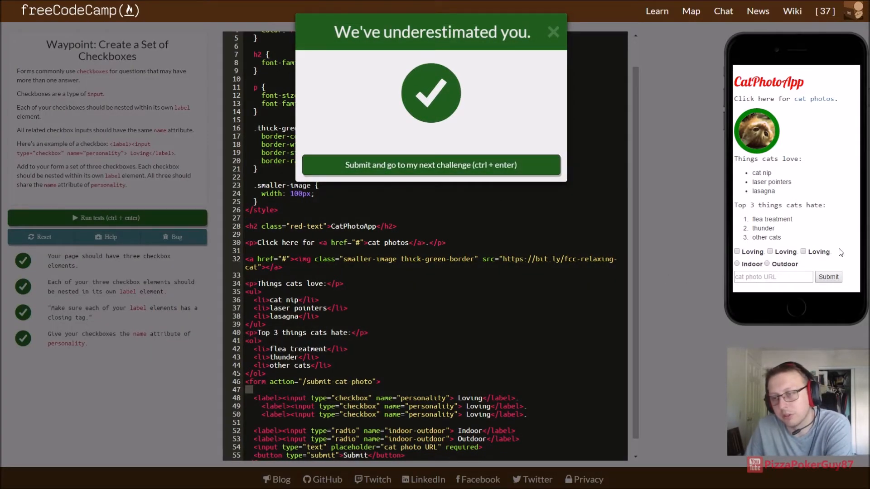
mouse_move(408, 178)
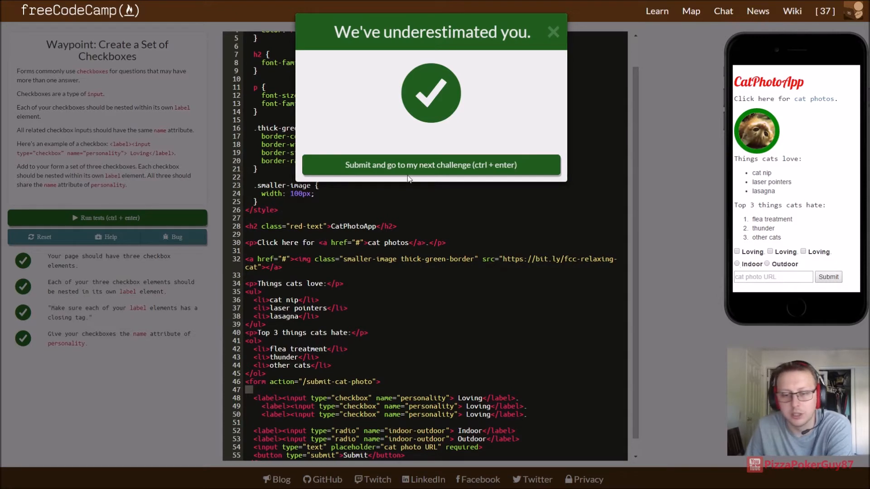
mouse_move(421, 173)
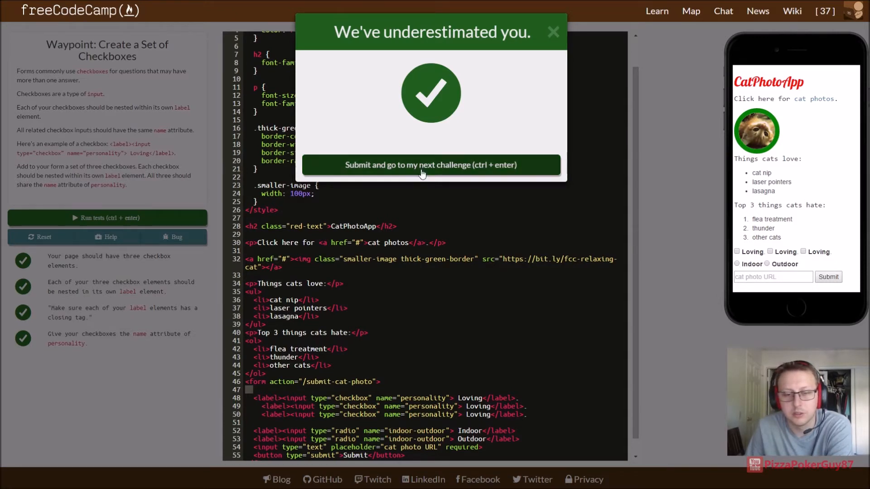
left_click(430, 165)
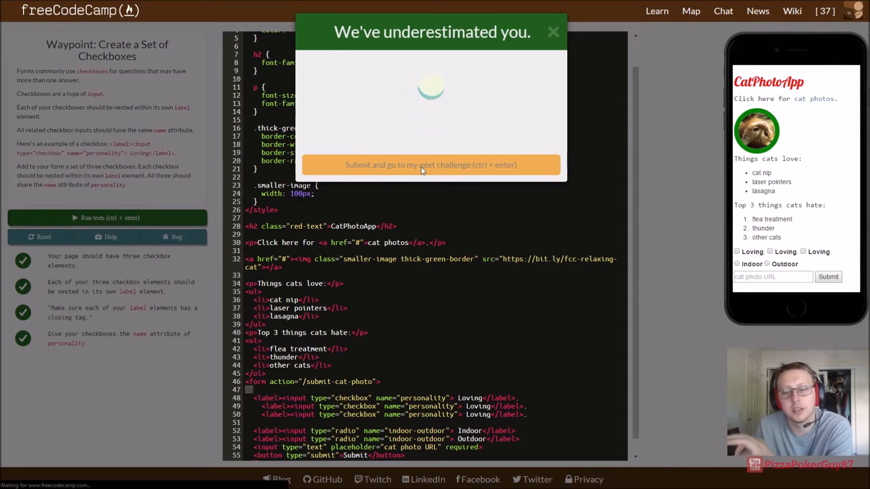
Step: Add checked to the Indoor radio and the Energetic checkbox, and run the tests
left_click(430, 165)
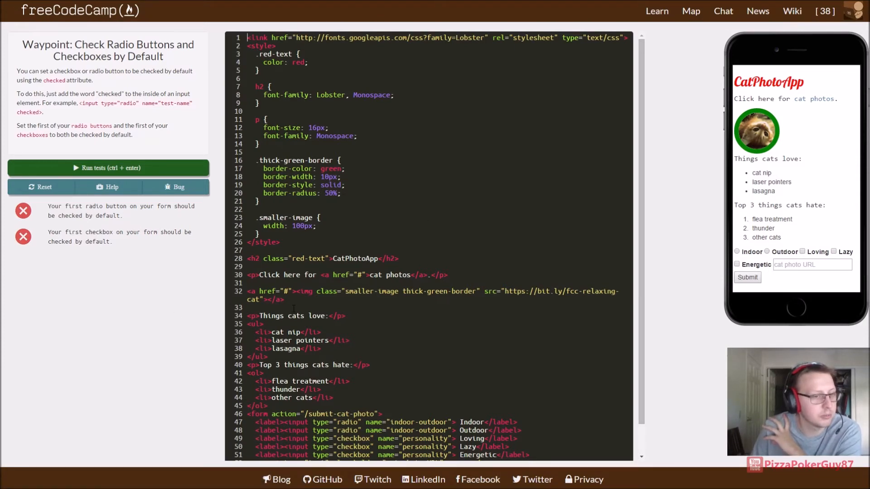
scroll("down", 3)
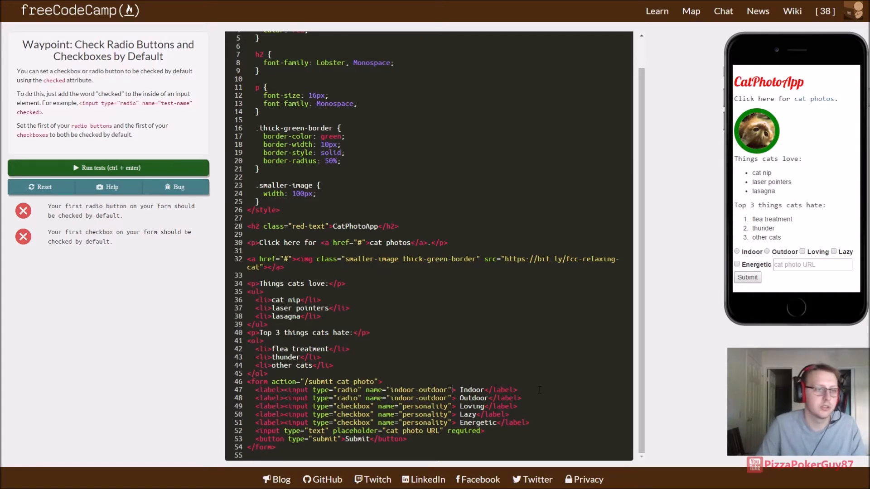
type("checked")
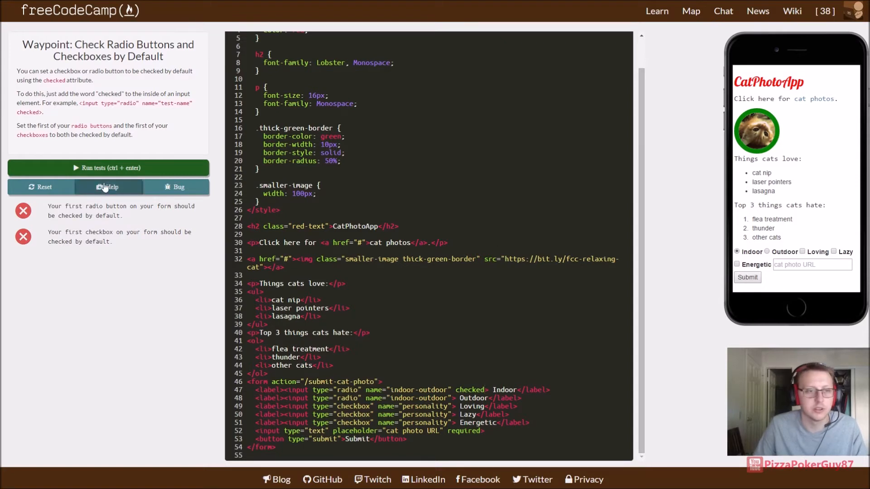
left_click(107, 168)
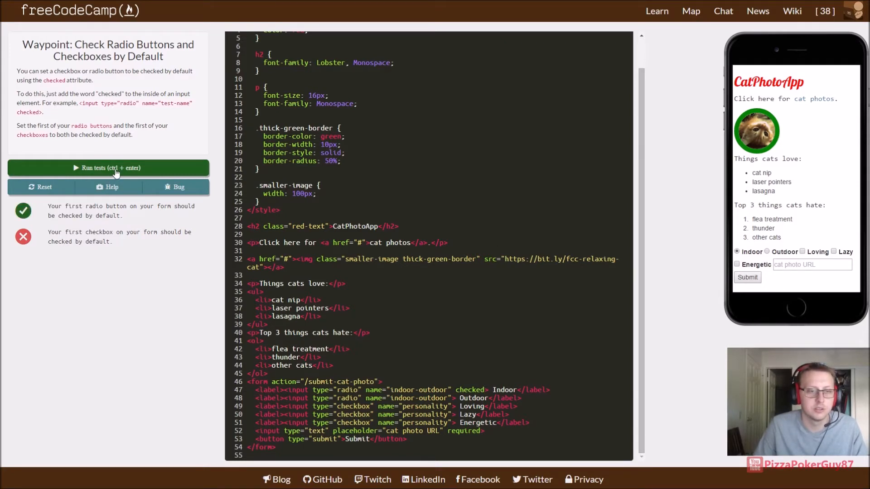
mouse_move(141, 242)
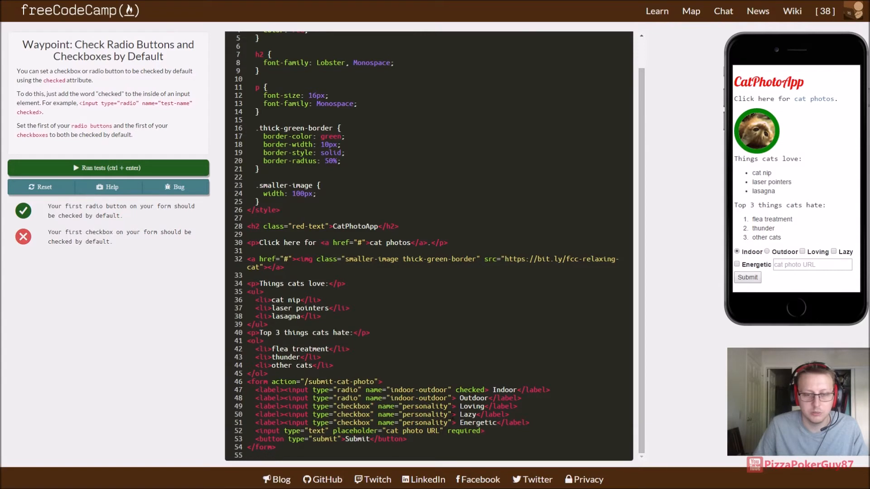
type("checked")
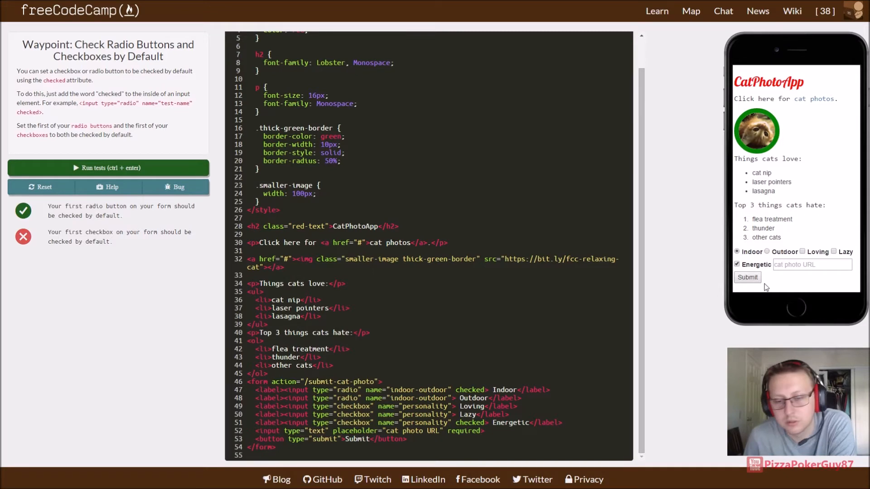
Step: Toggle the Energetic checkbox in the preview and add checked to the Loving checkbox
left_click(737, 265)
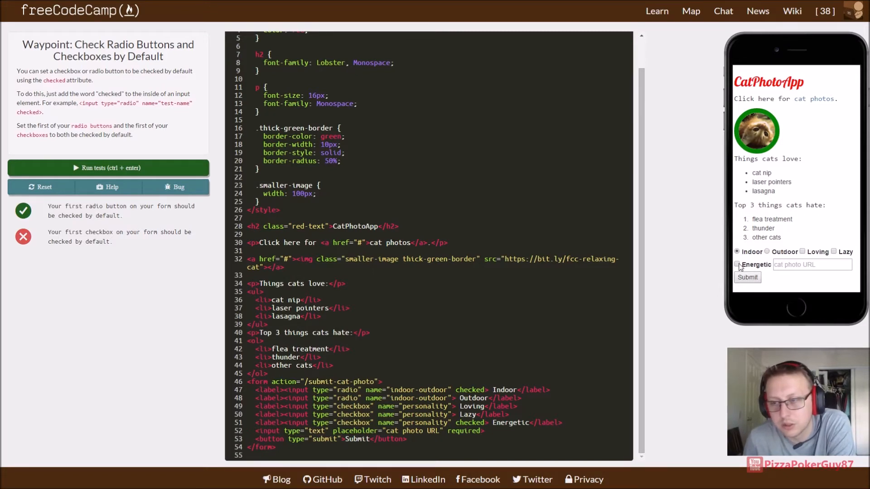
left_click(737, 264)
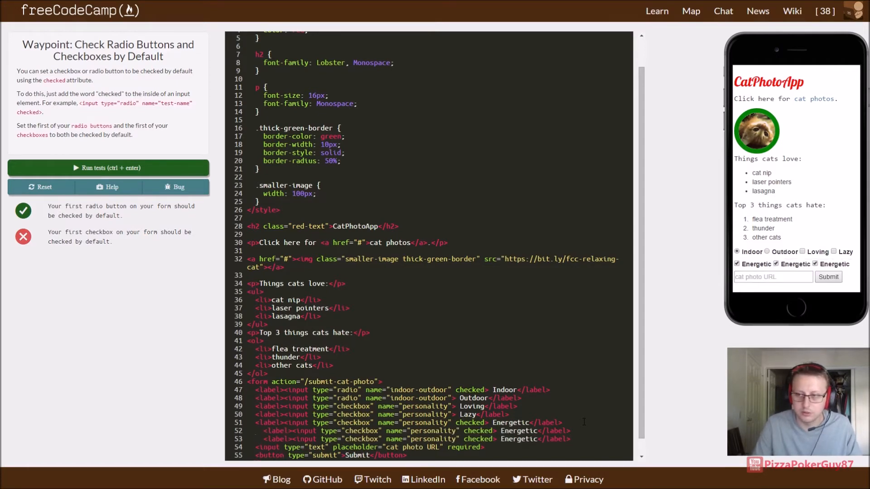
scroll("down", 3)
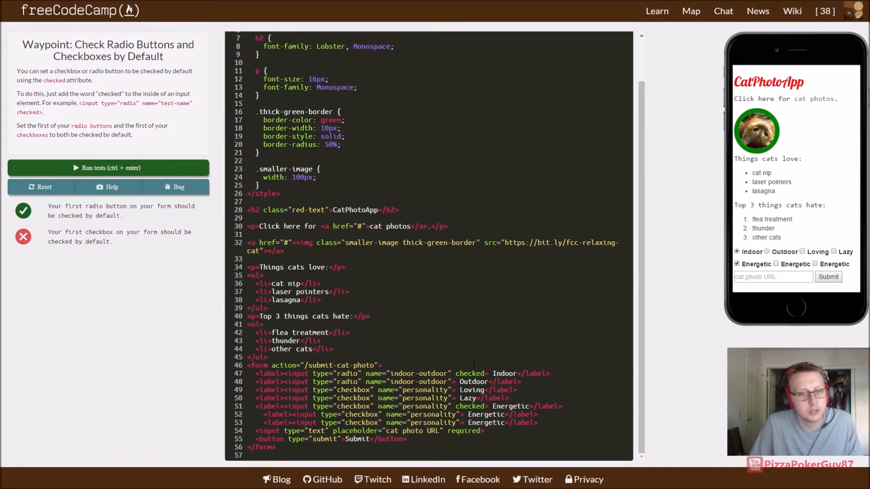
mouse_move(130, 233)
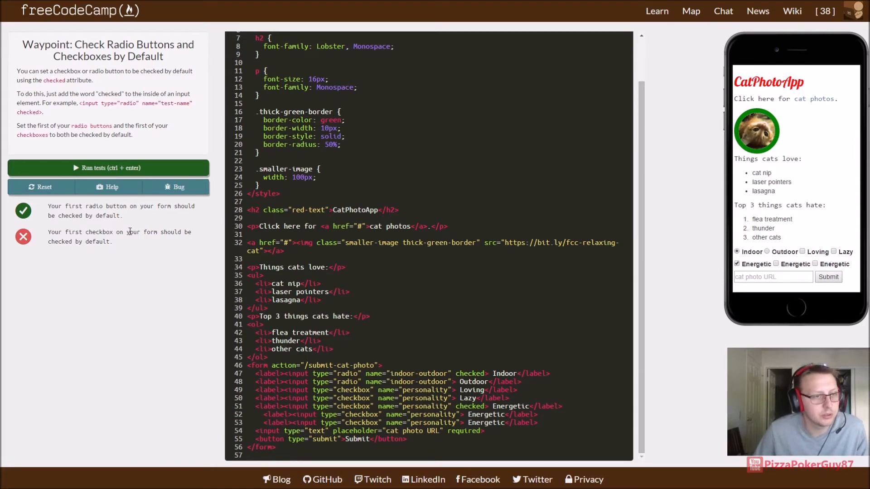
mouse_move(181, 267)
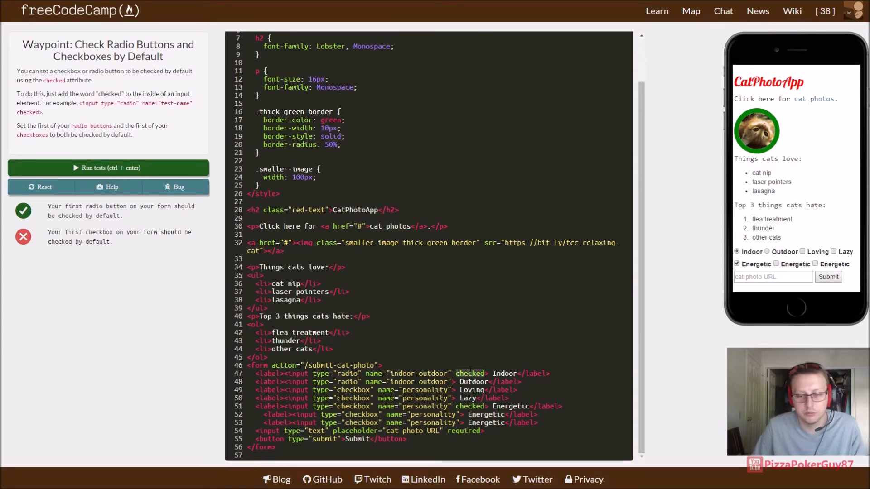
left_click(108, 168)
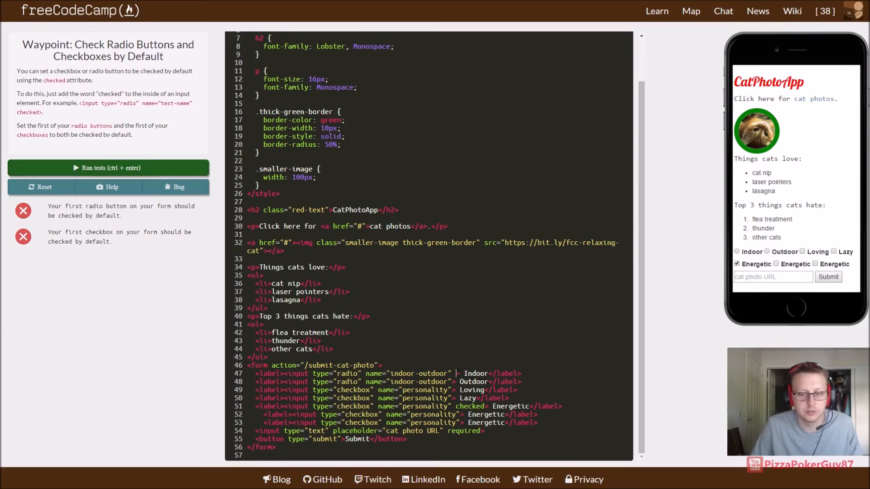
type("checked")
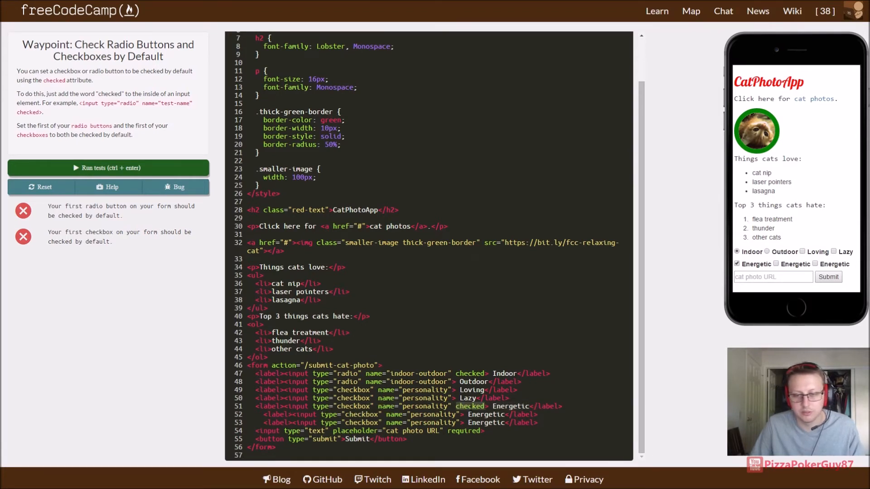
Step: Remove checked from the Energetic checkbox, pass the tests, and submit
left_click(470, 406)
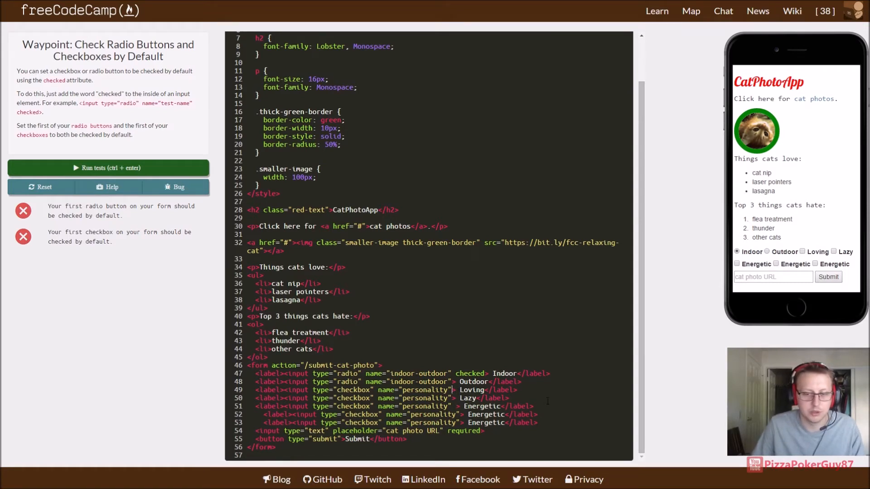
type("chec")
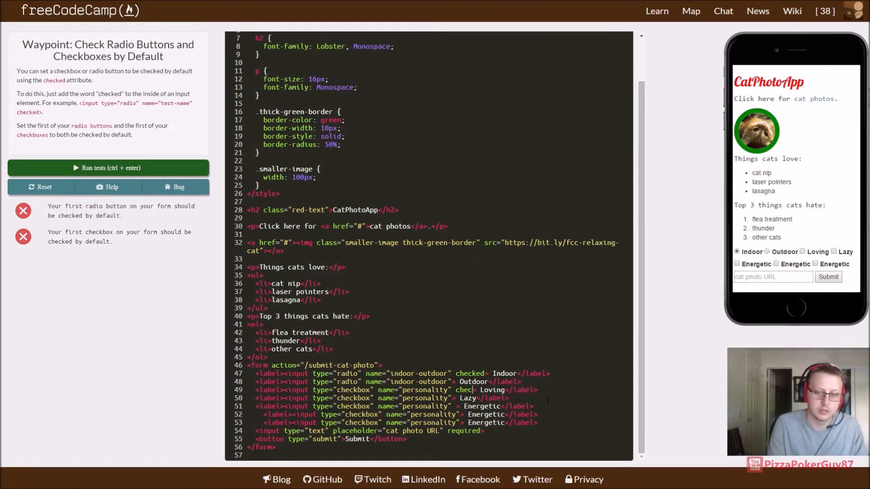
left_click(108, 167)
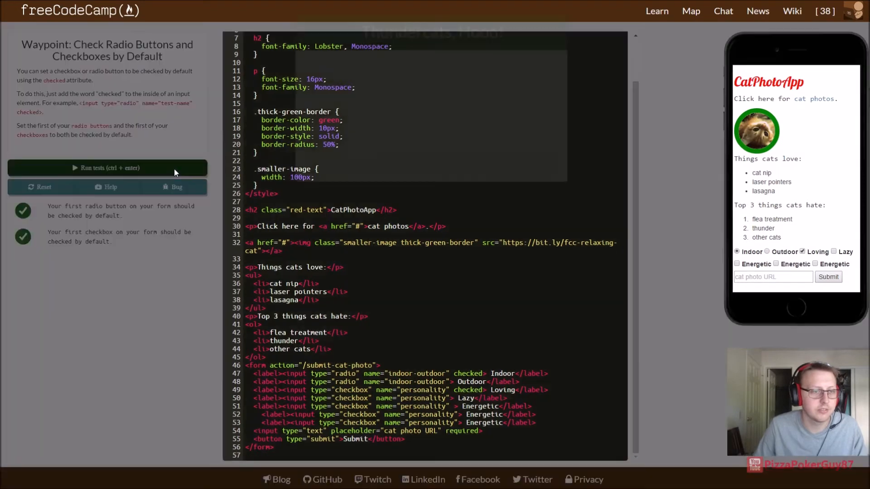
left_click(108, 168)
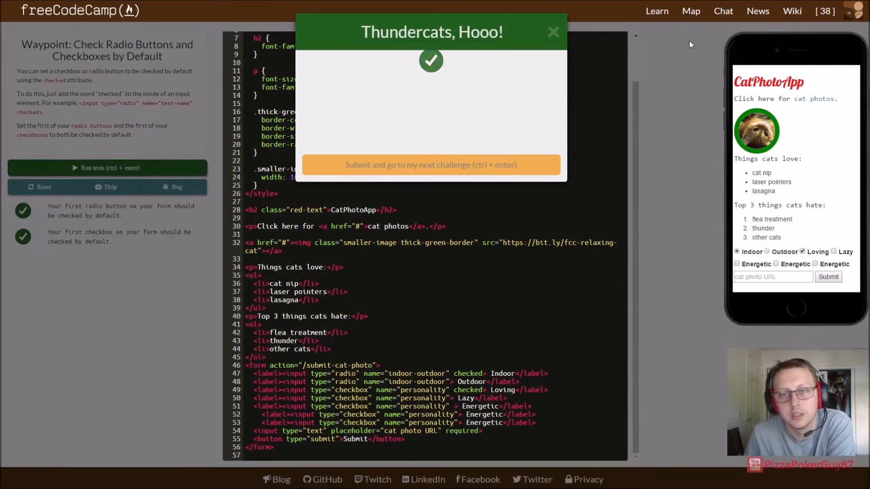
Step: Browse the challenge map and open 'Nest Many Elements within a Single Div Element'
left_click(431, 165)
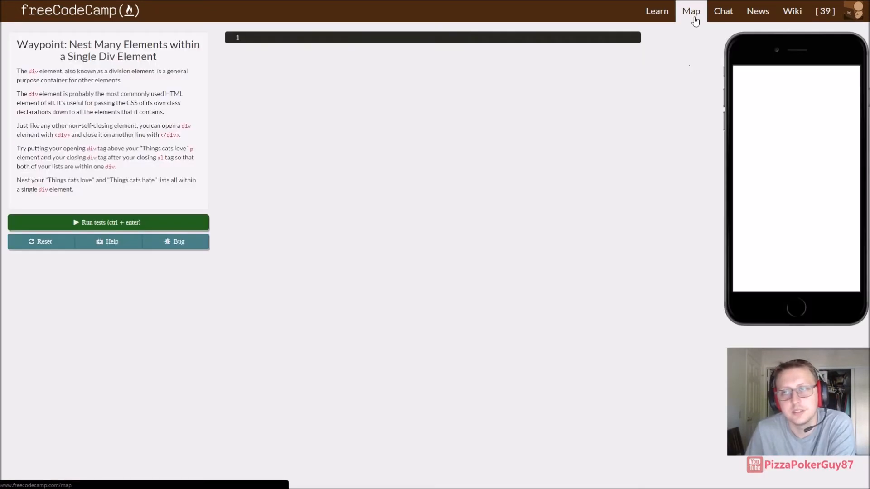
left_click(691, 11)
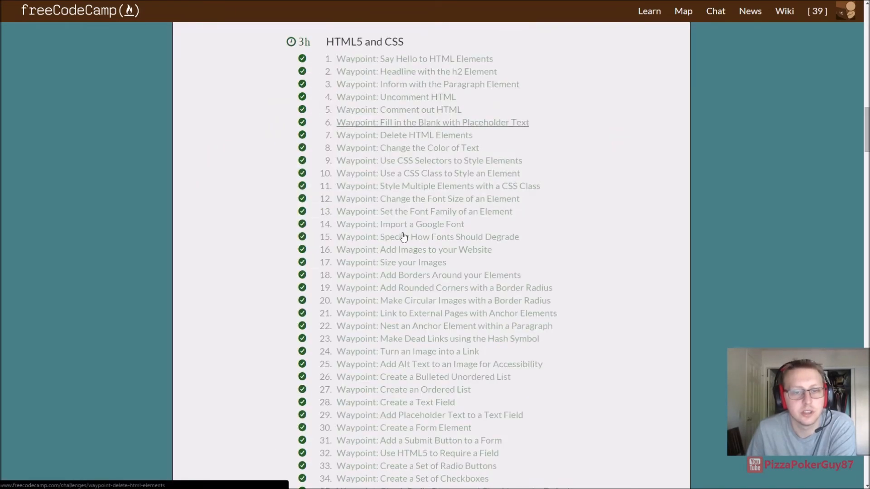
scroll("down", 3)
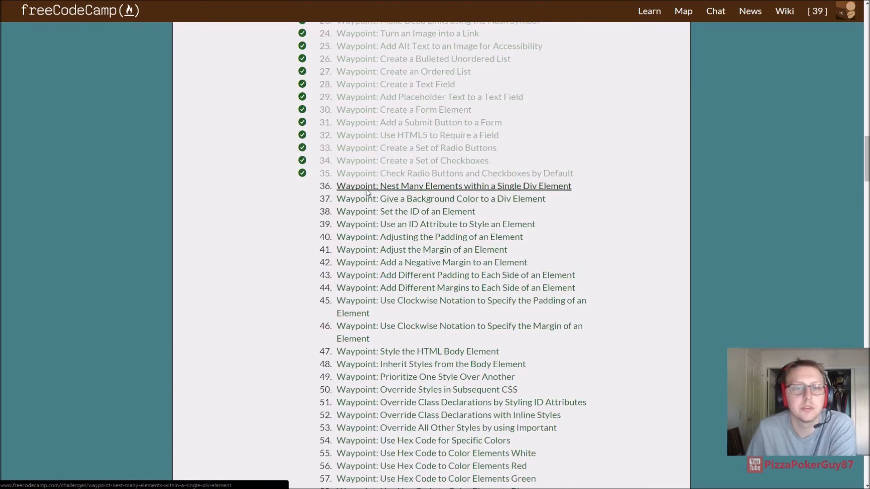
left_click(453, 186)
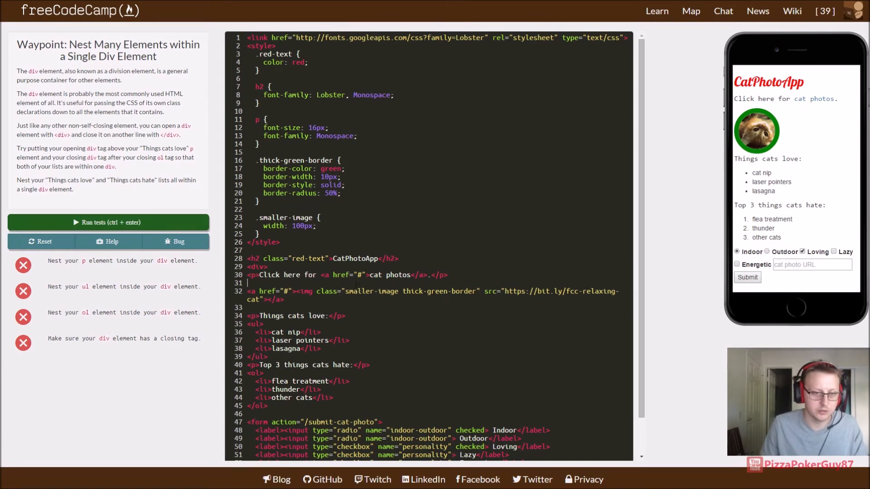
Step: Add the closing </div> after the ordered list and check it against the tests
type("</div>")
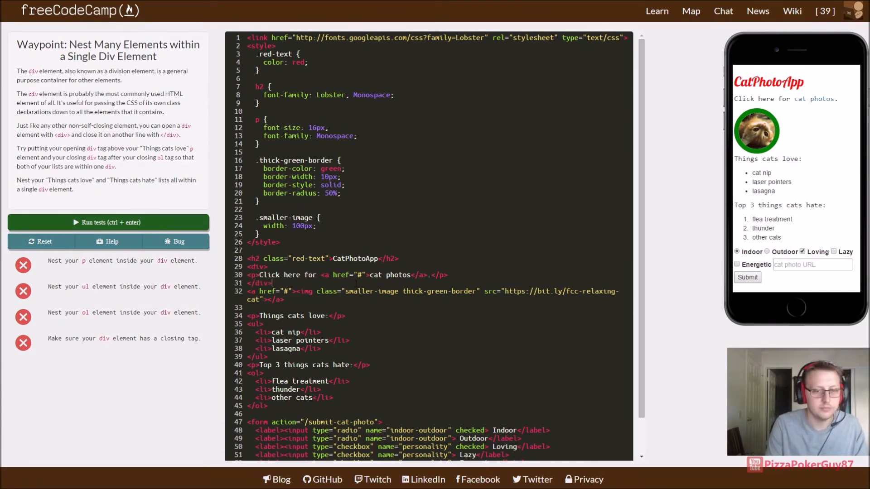
left_click(108, 222)
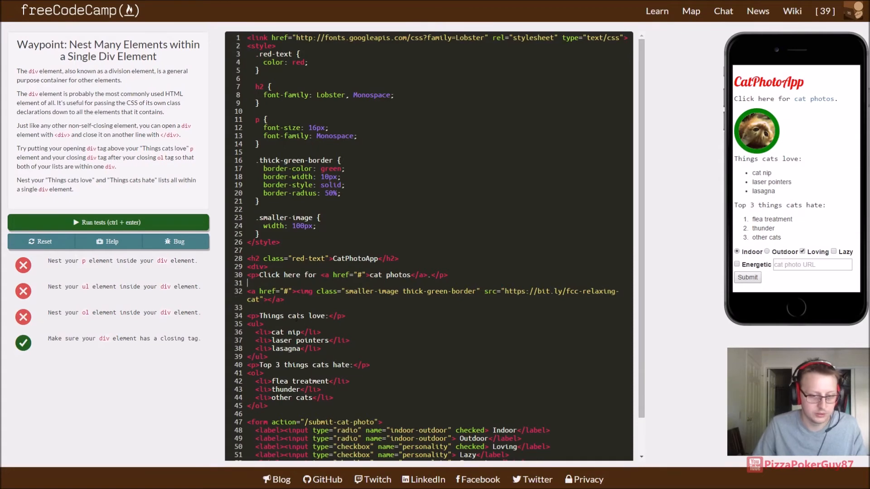
scroll("down", 3)
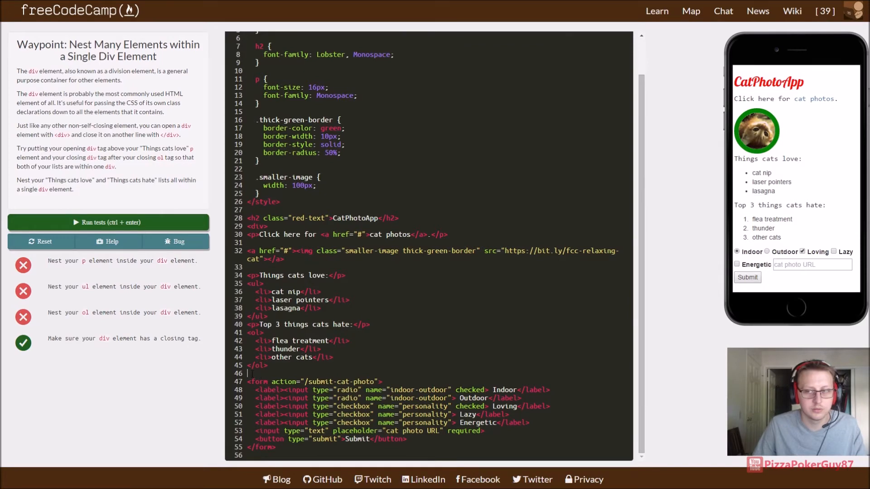
type("</div>")
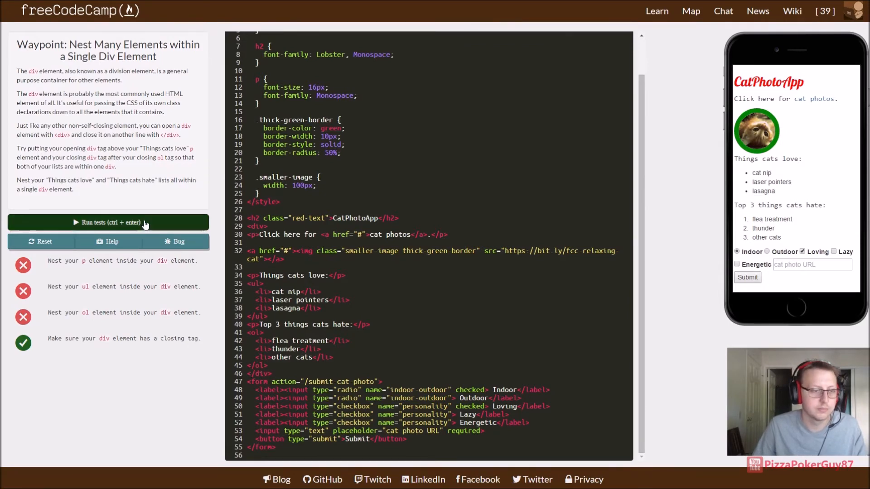
Step: Rerun the nesting tests, dismiss the success message, and submit to the next challenge
left_click(109, 222)
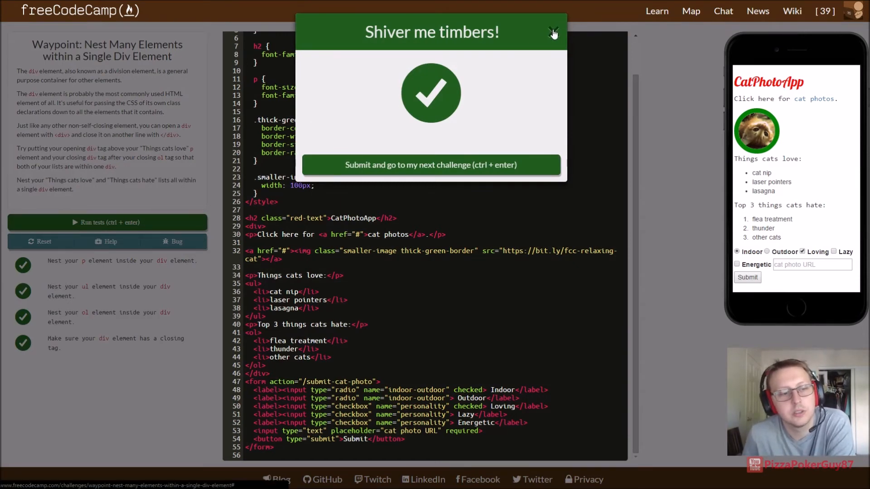
left_click(553, 32)
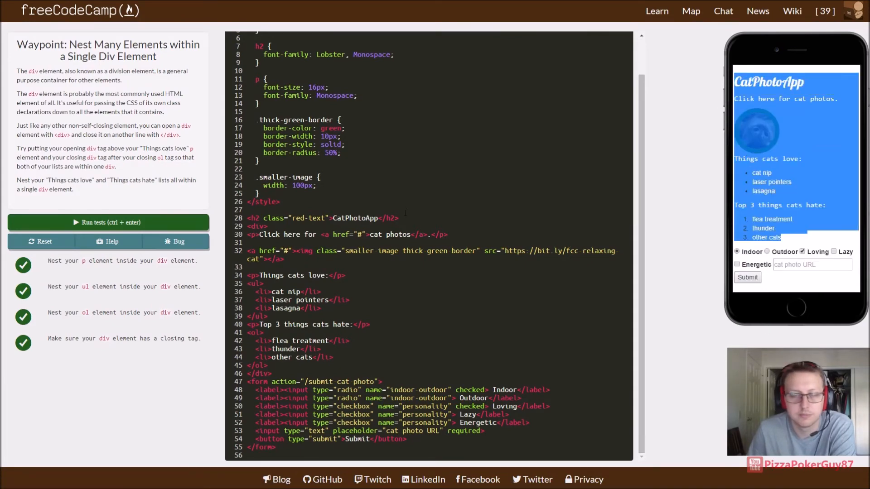
left_click(108, 222)
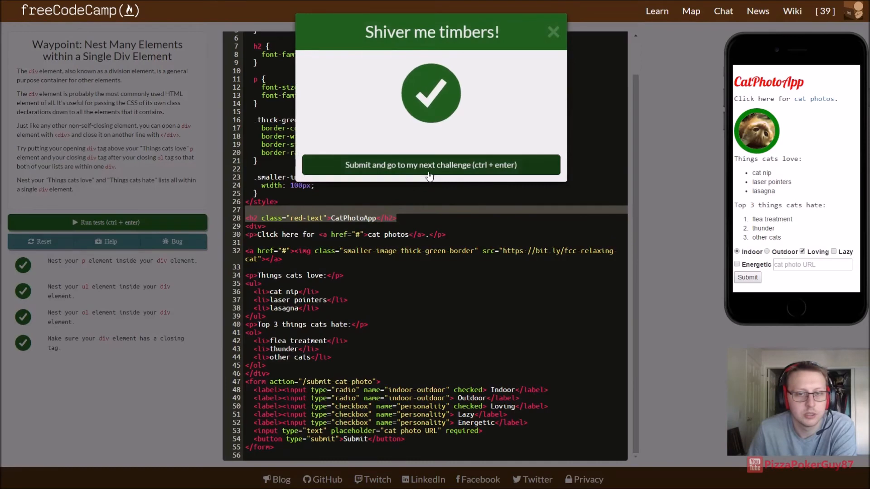
left_click(431, 165)
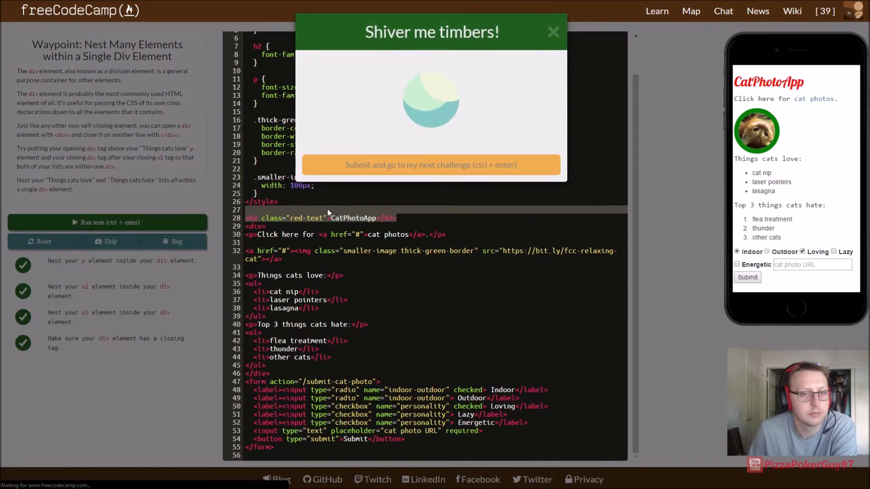
left_click(432, 165)
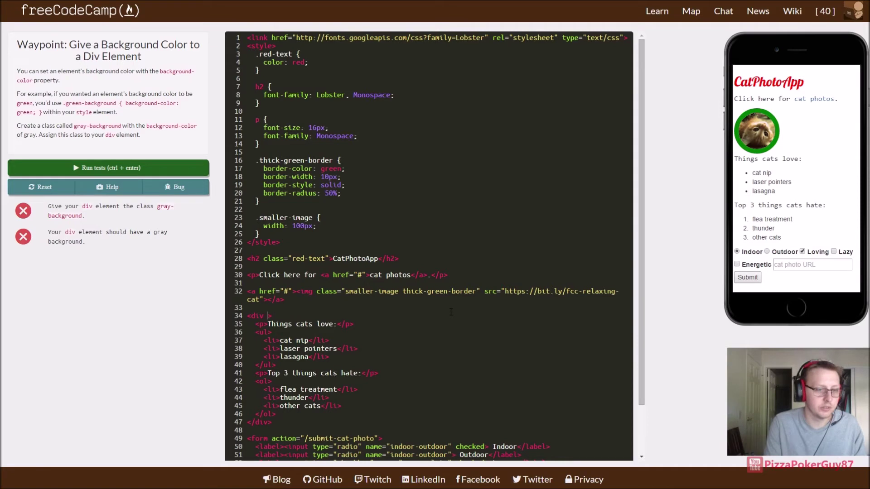
Step: Add class 'gray-background' to the div plus a .gray-background rule with gray background-color, then run tests
type("class= \"gray-background")
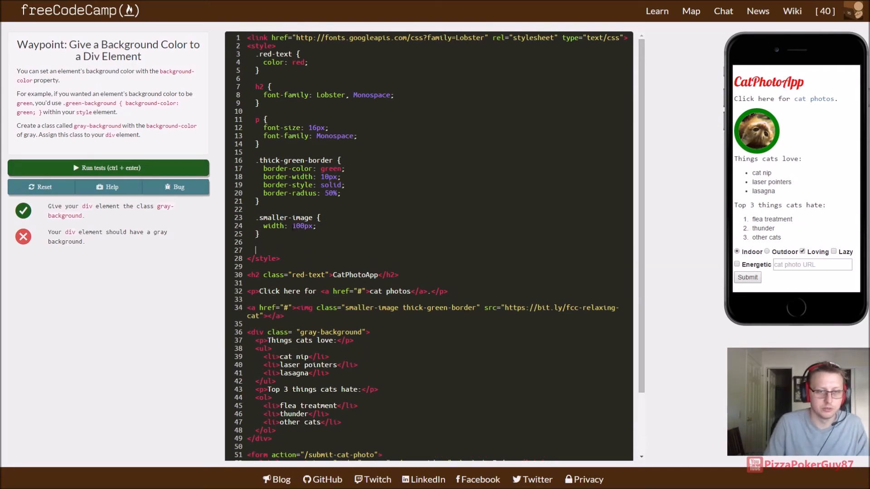
type(".g")
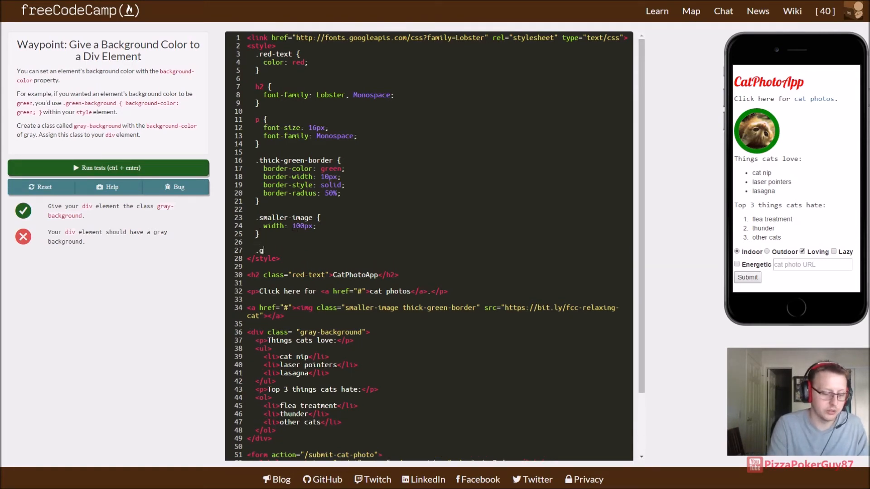
type("ray-na")
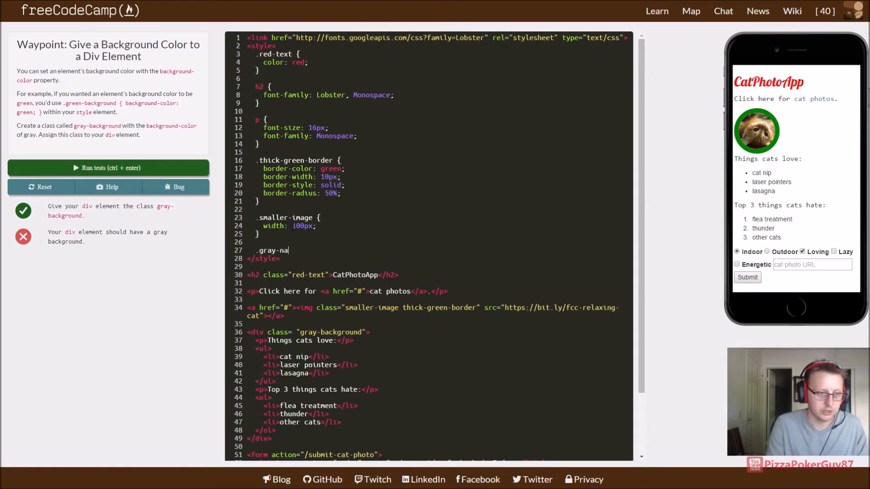
key("Backspace")
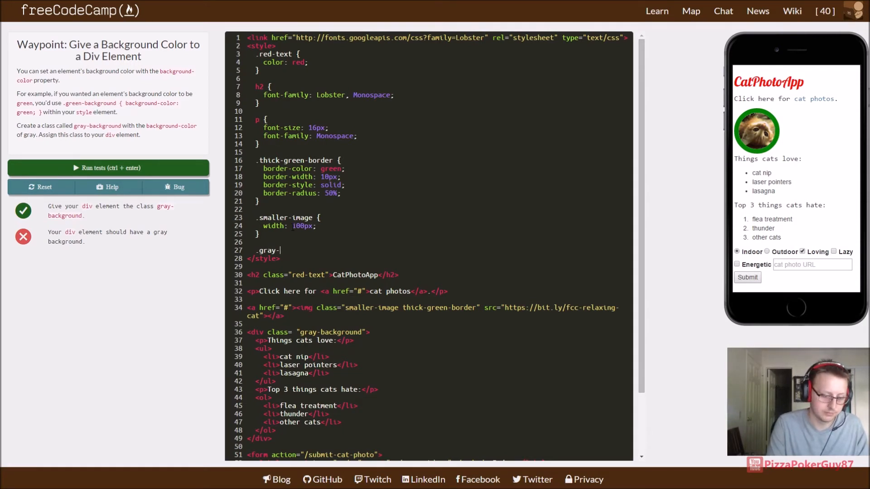
type("background{")
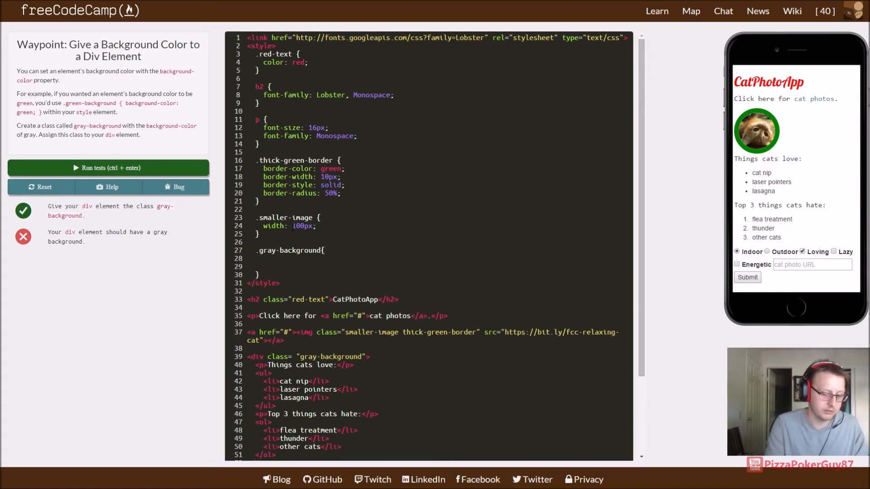
type("background-color:")
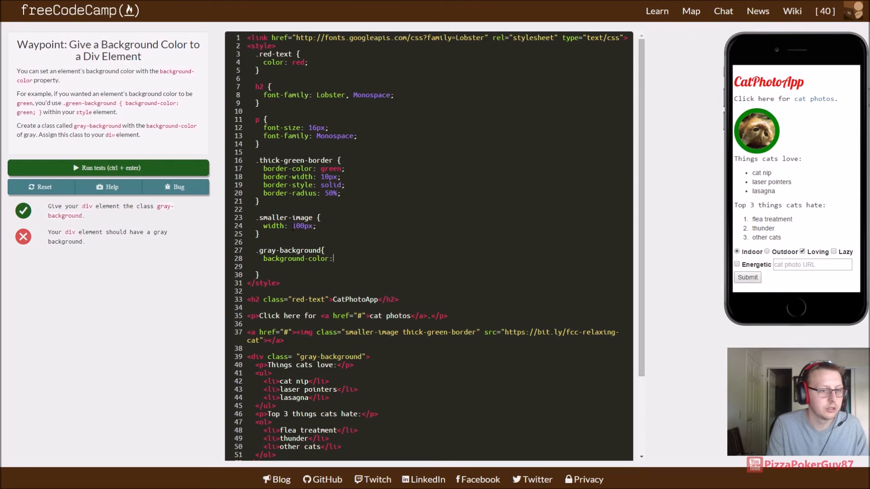
type("gray;")
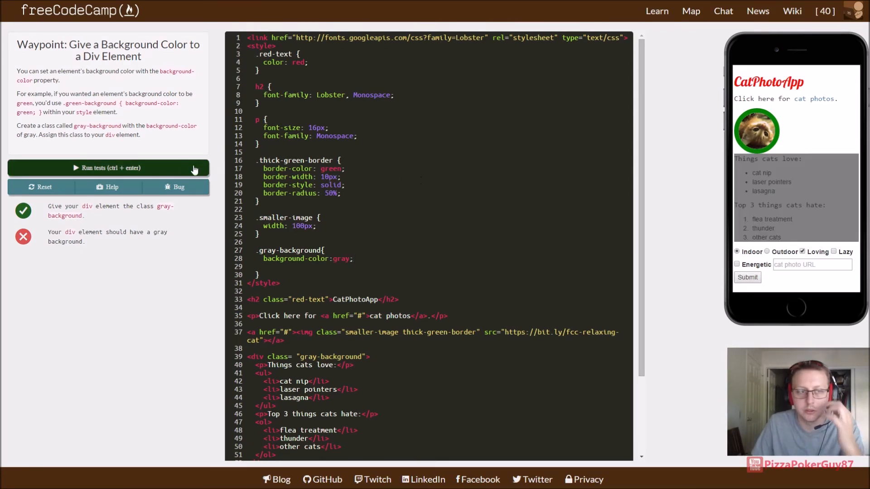
left_click(109, 168)
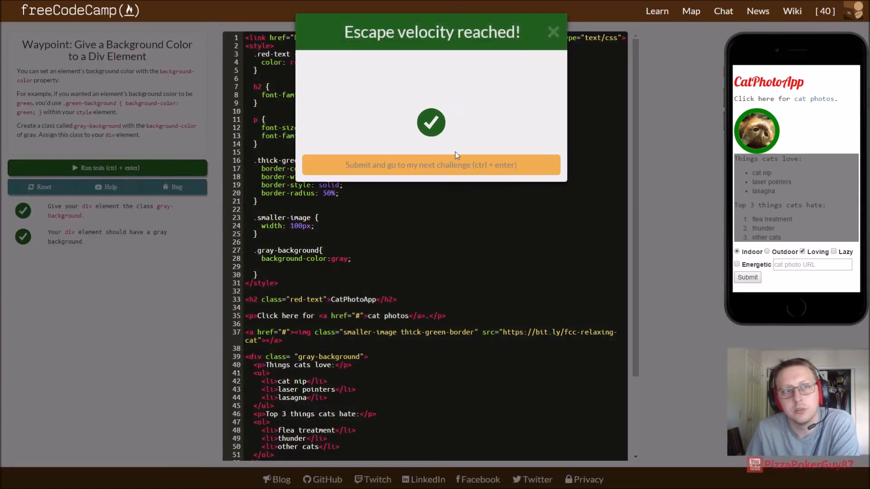
Step: Advance to the ID challenge, set the form's id to 'cat-photo-form', and run tests
left_click(431, 165)
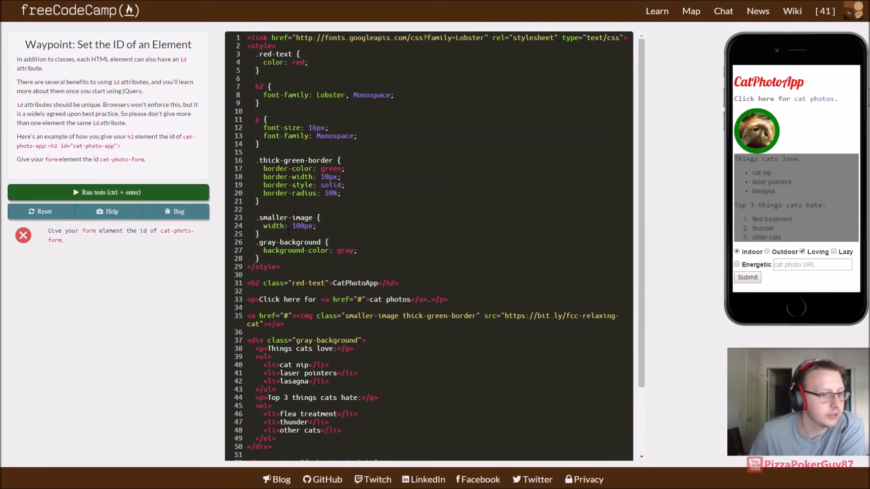
scroll("down", 3)
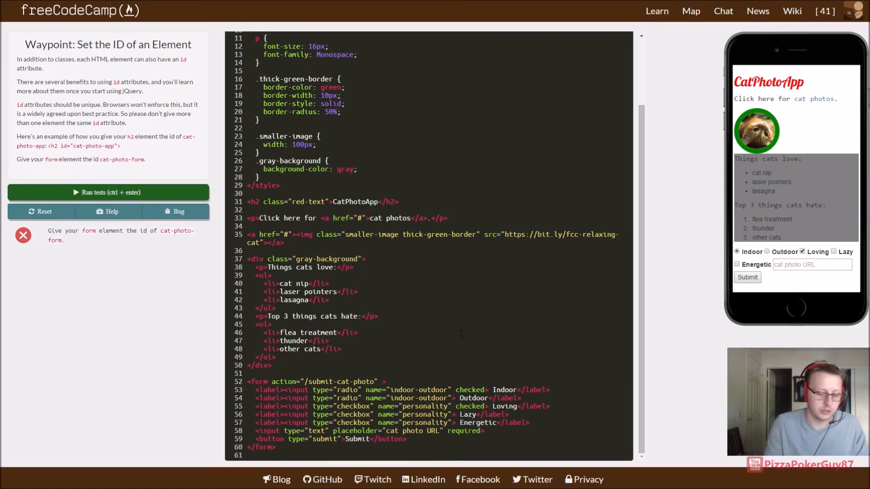
type("id =\"")
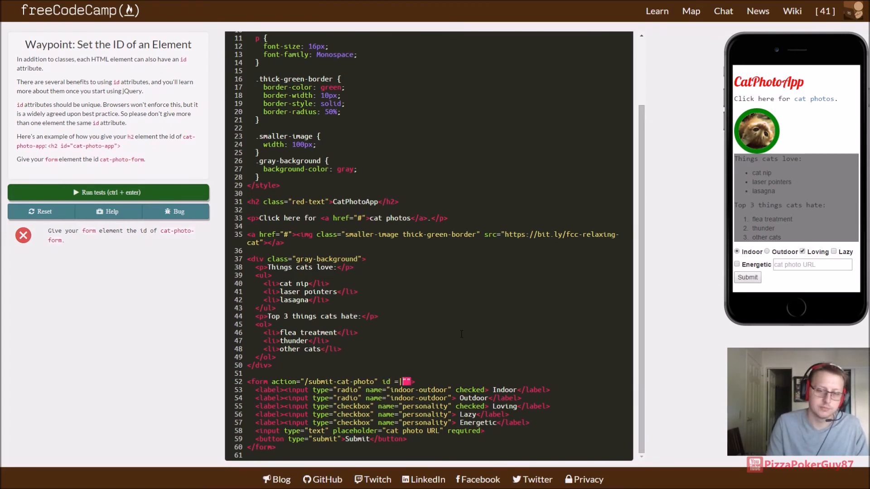
type("cat")
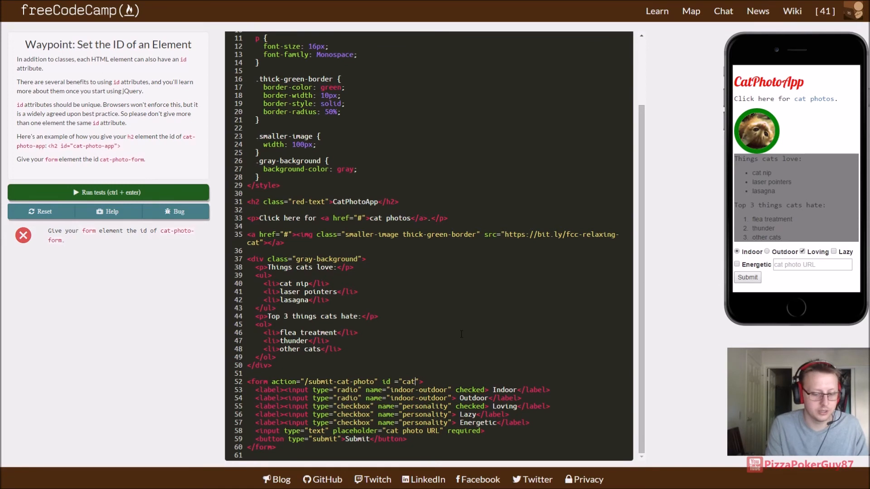
type("-p")
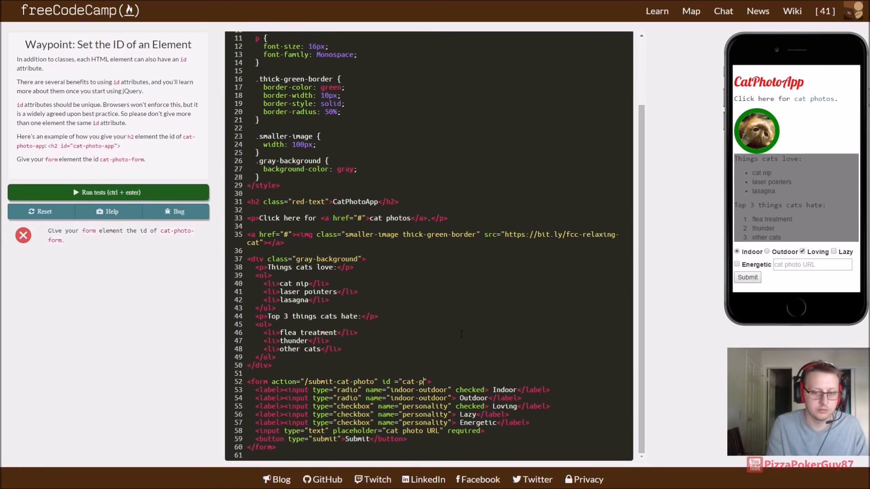
type("hoto")
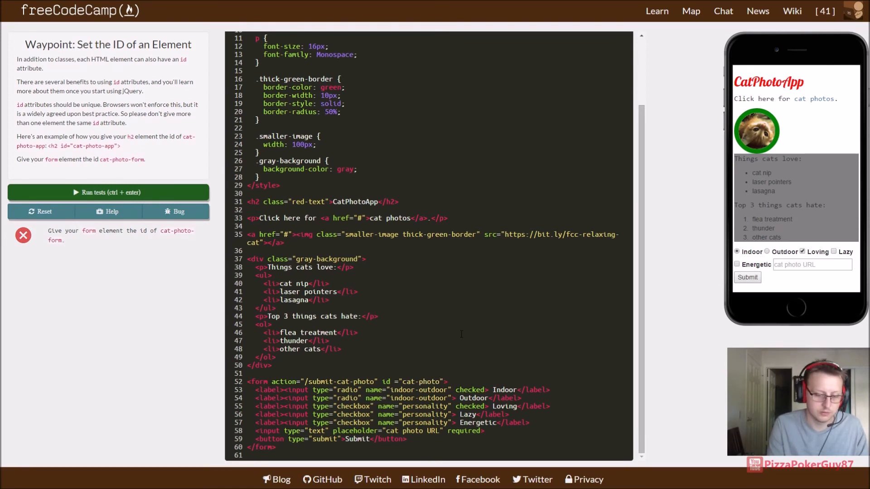
type("-form")
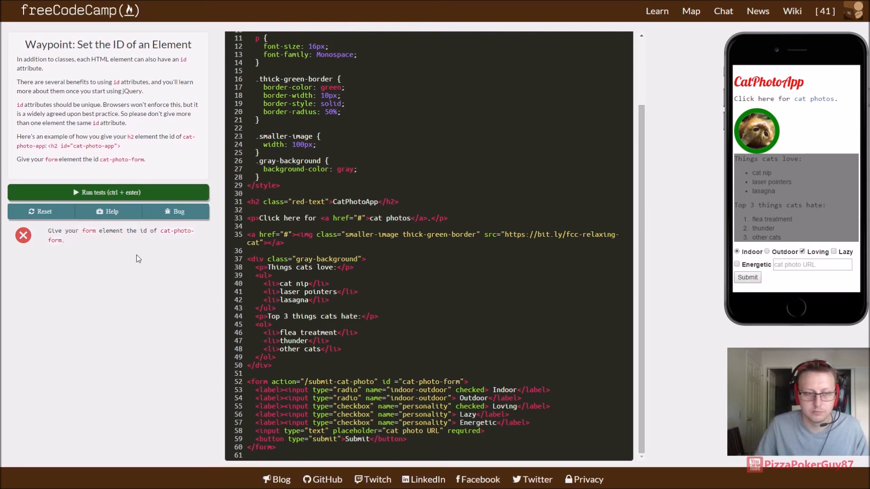
left_click(108, 193)
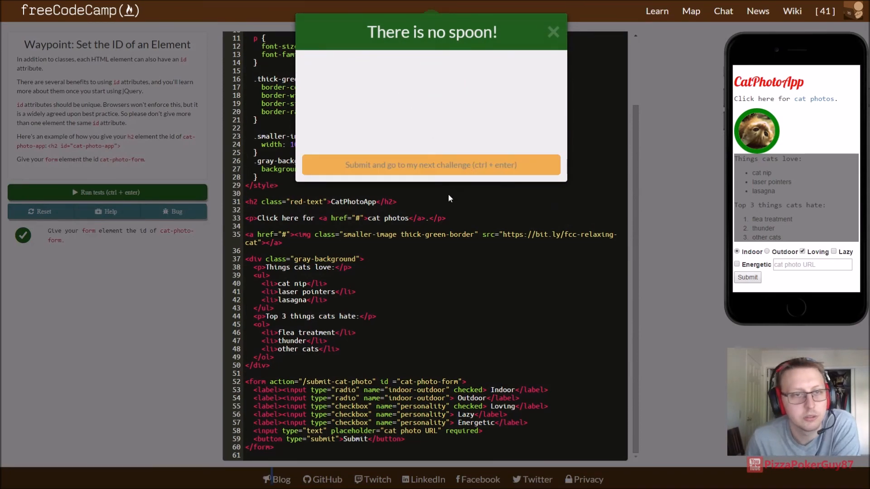
Step: Submit the previous challenge and scroll through the new challenge's code
left_click(431, 165)
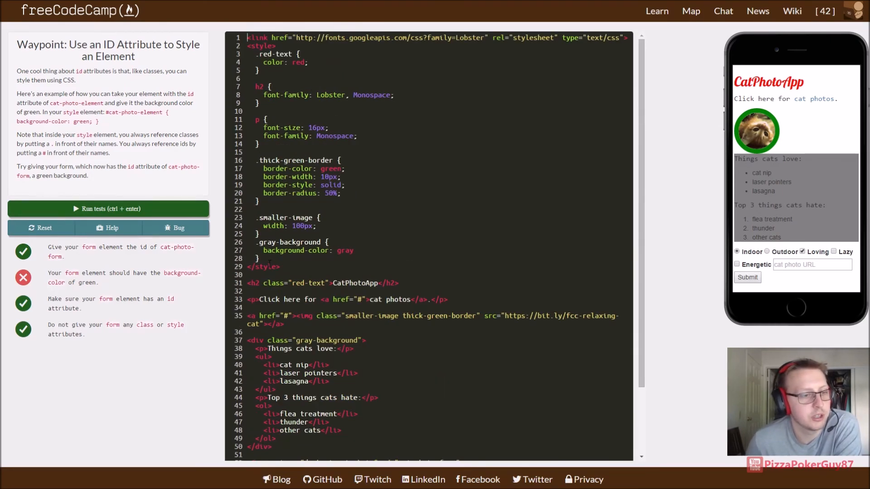
scroll("down", 3)
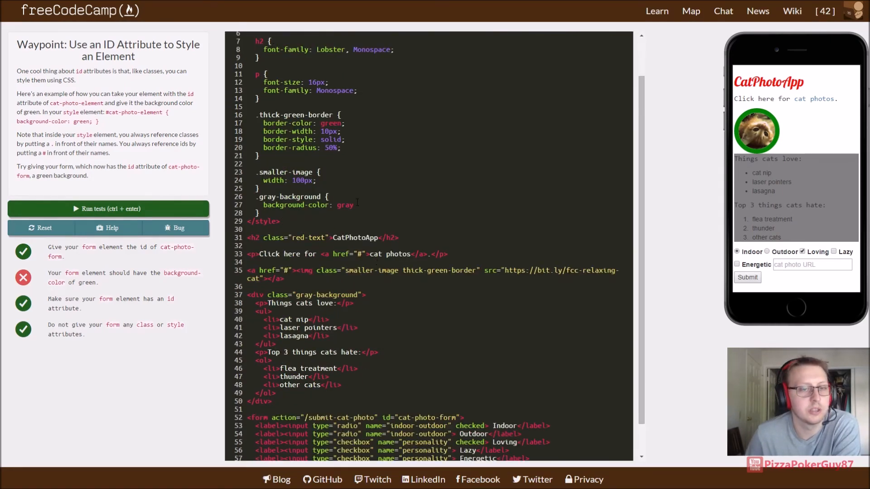
scroll("up", 3)
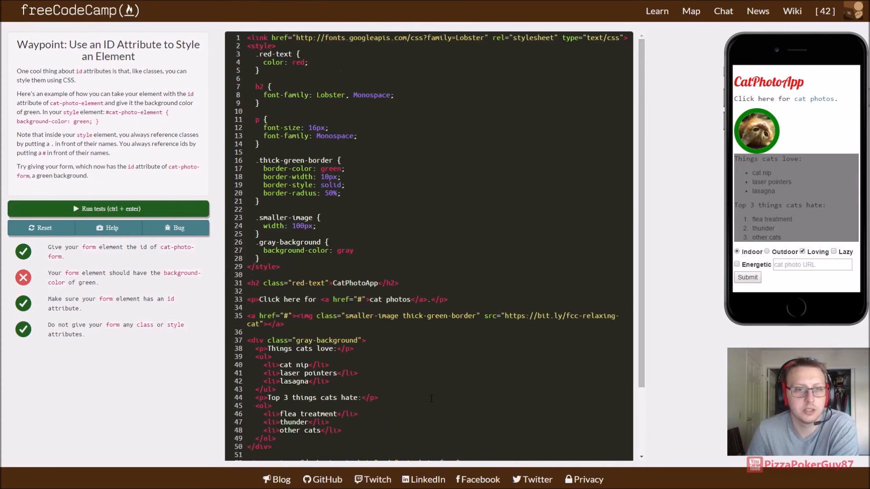
scroll("down", 3)
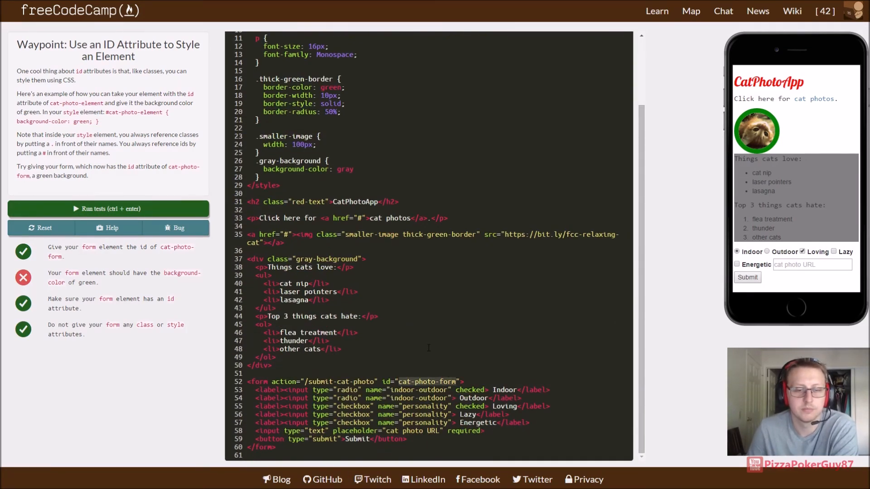
scroll("up", 3)
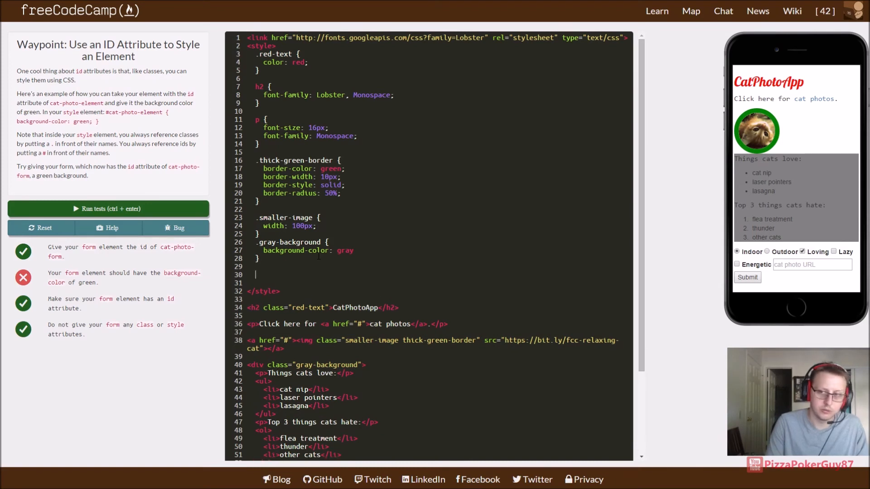
Step: Add a form rule with background-color: green and run the tests
type("f")
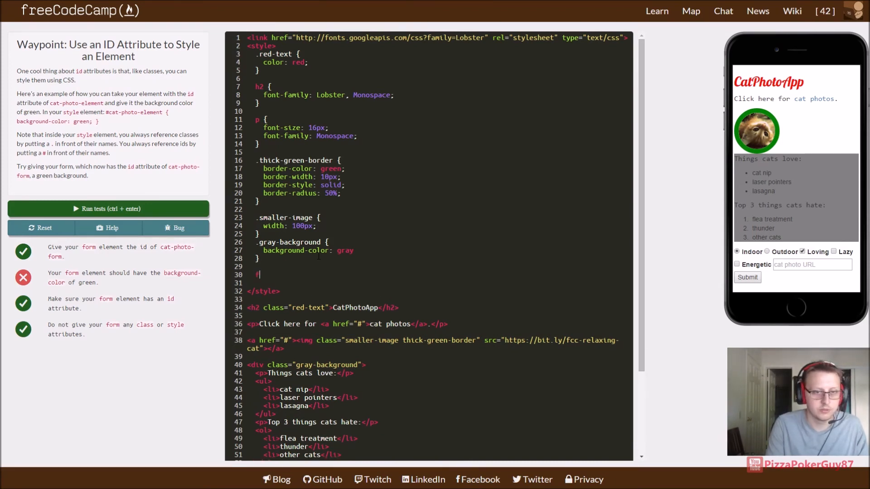
type("orm")
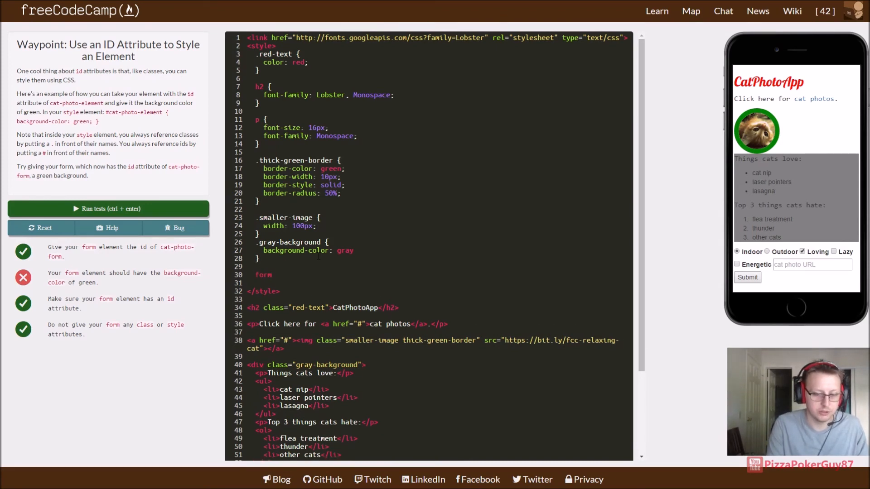
type("bac")
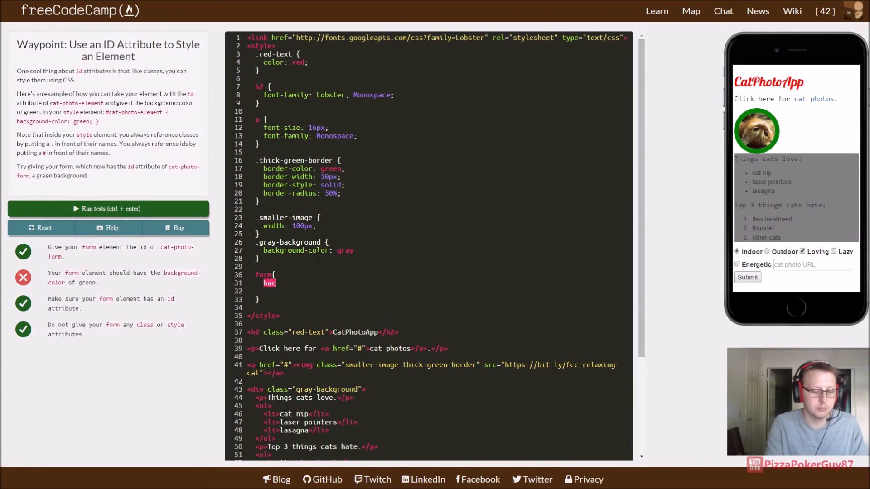
type("kground-")
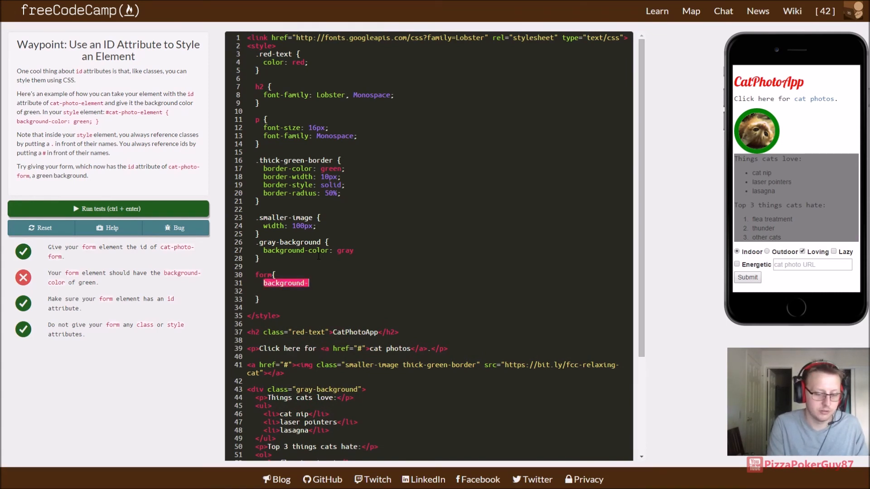
type("color:")
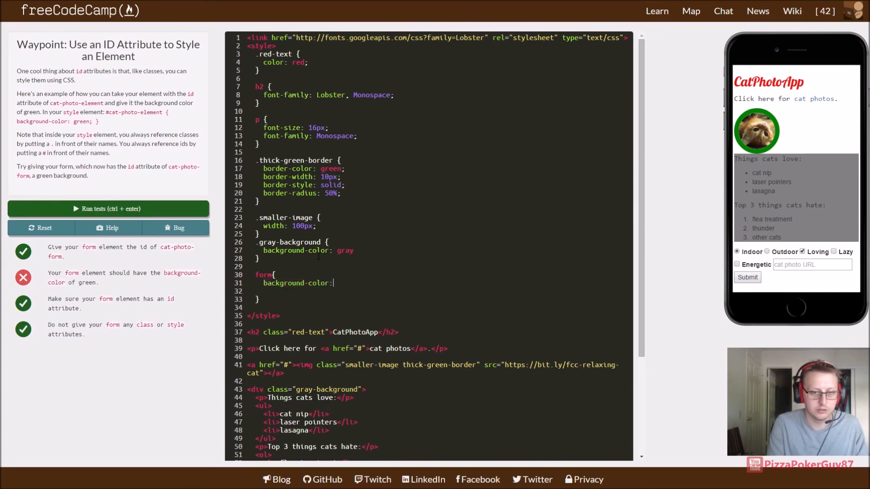
type("green;")
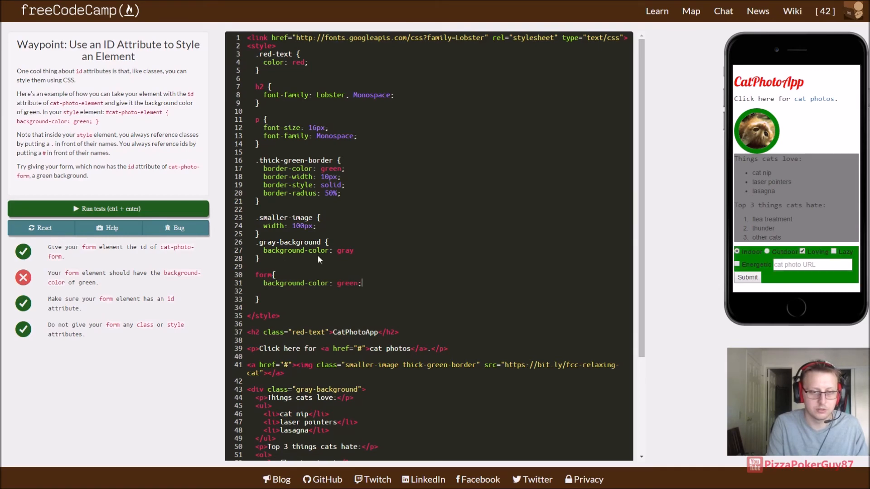
mouse_move(150, 229)
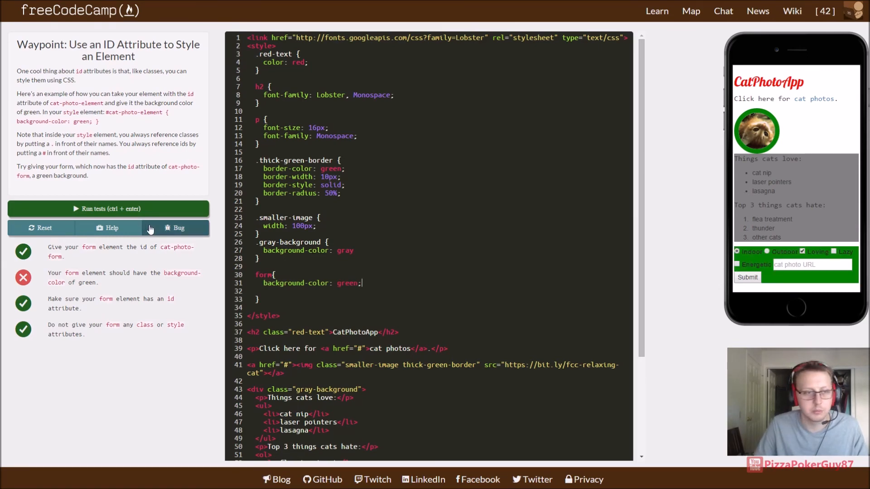
left_click(108, 208)
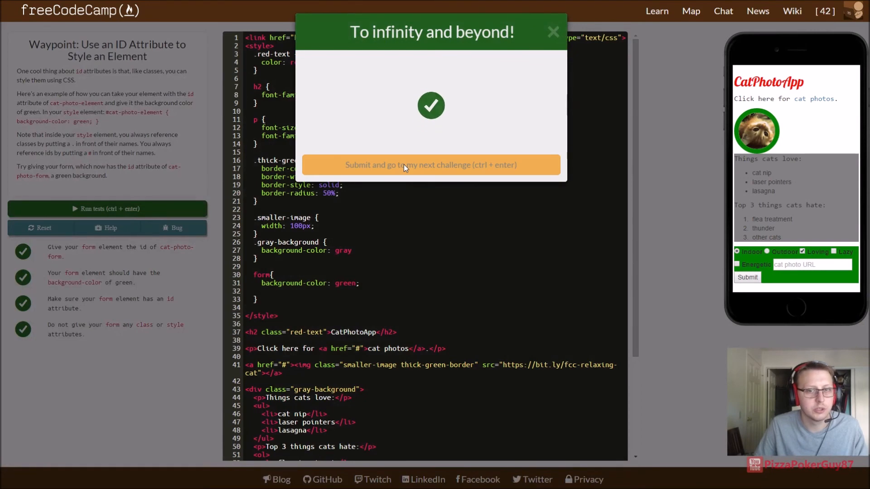
Step: Advance to the padding challenge, change .green-box padding from 10px to 20px, and run tests
left_click(432, 165)
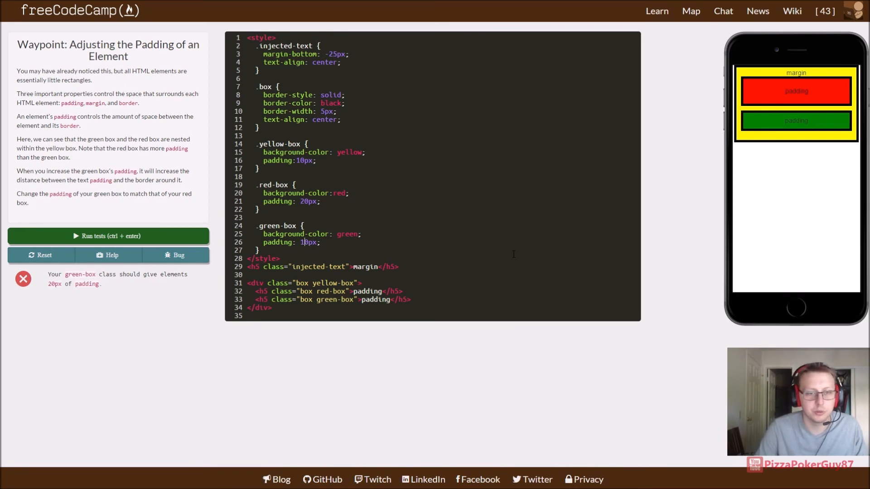
key("Backspace")
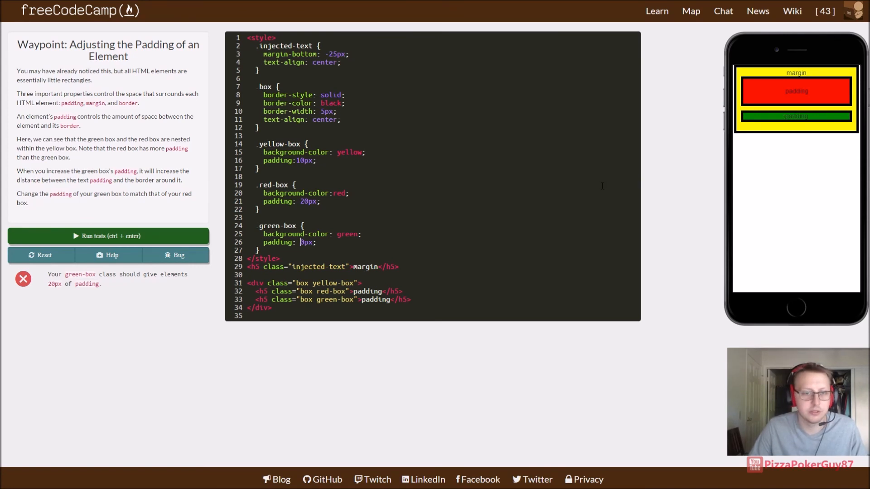
type("20px")
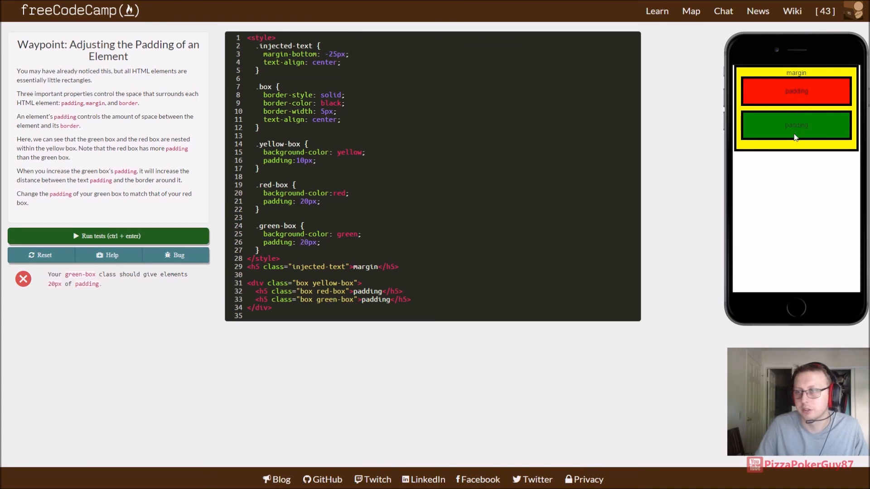
left_click(108, 235)
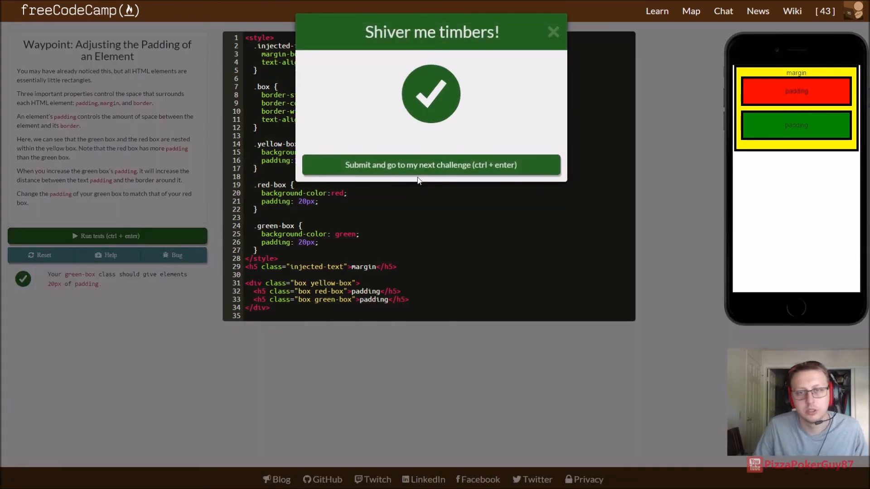
mouse_move(455, 164)
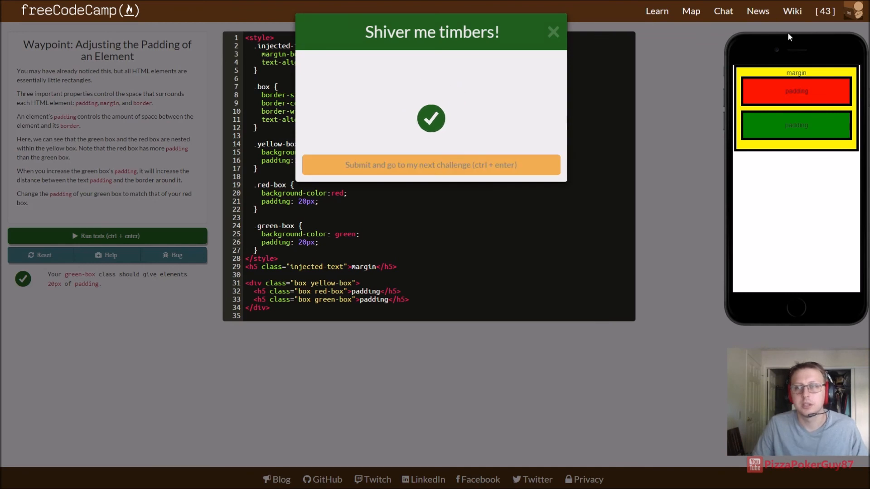
Step: Submit the padding challenge, then open the Map and scroll to waypoint 40 completed
left_click(430, 165)
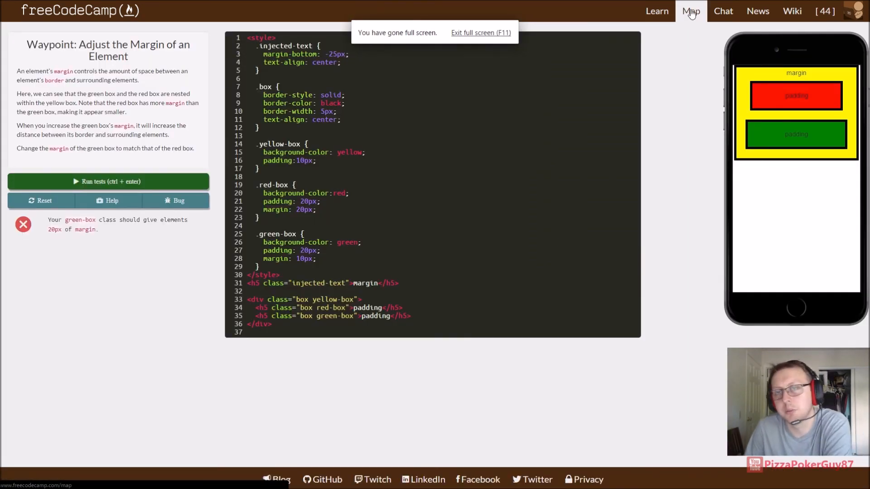
left_click(690, 11)
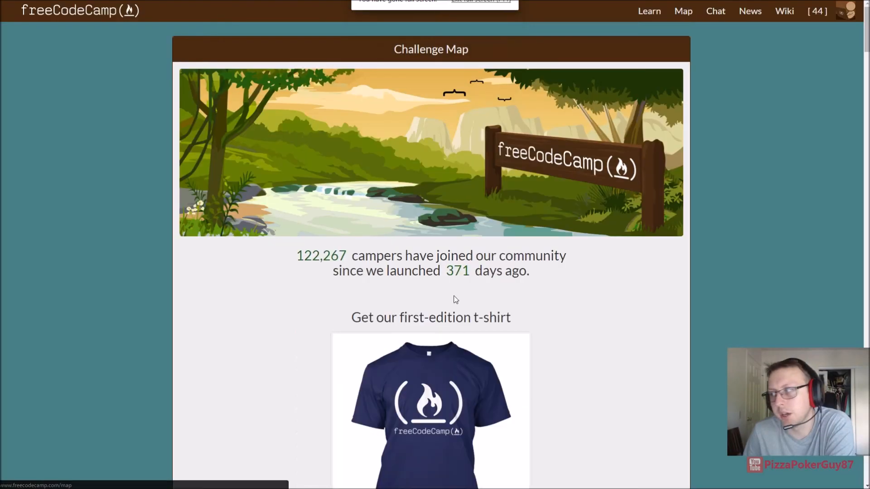
scroll("down", 3)
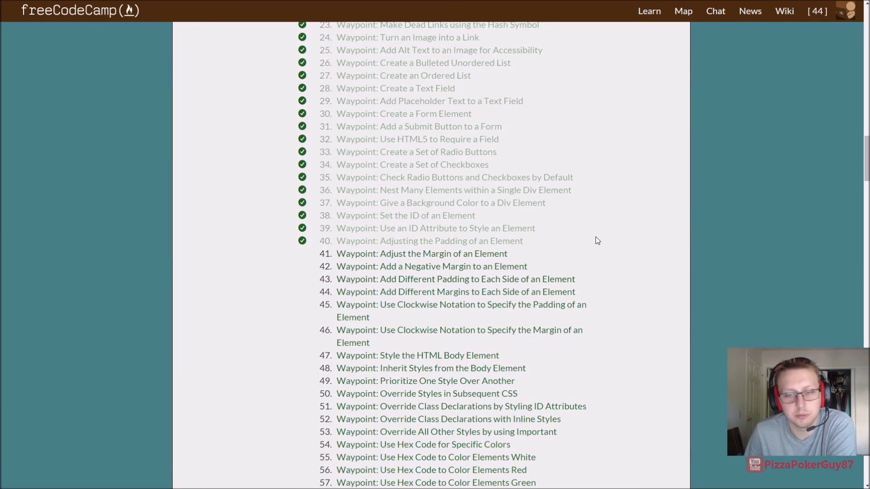
scroll("down", 3)
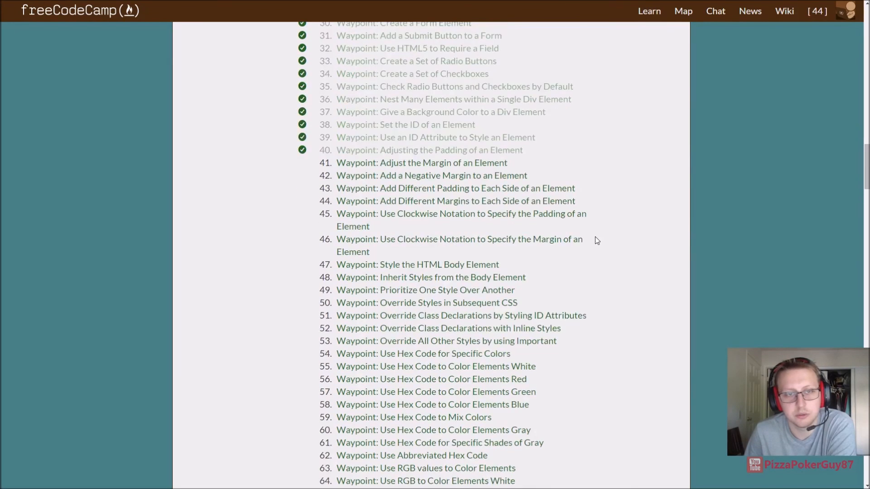
scroll("down", 3)
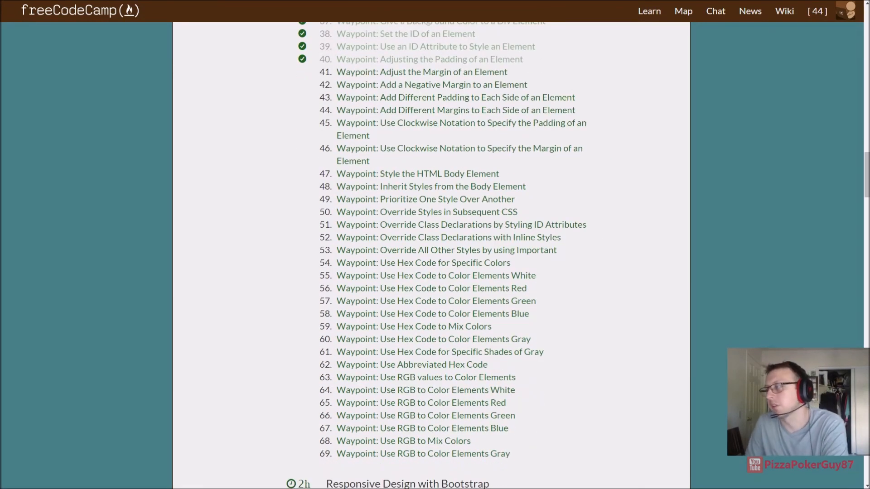